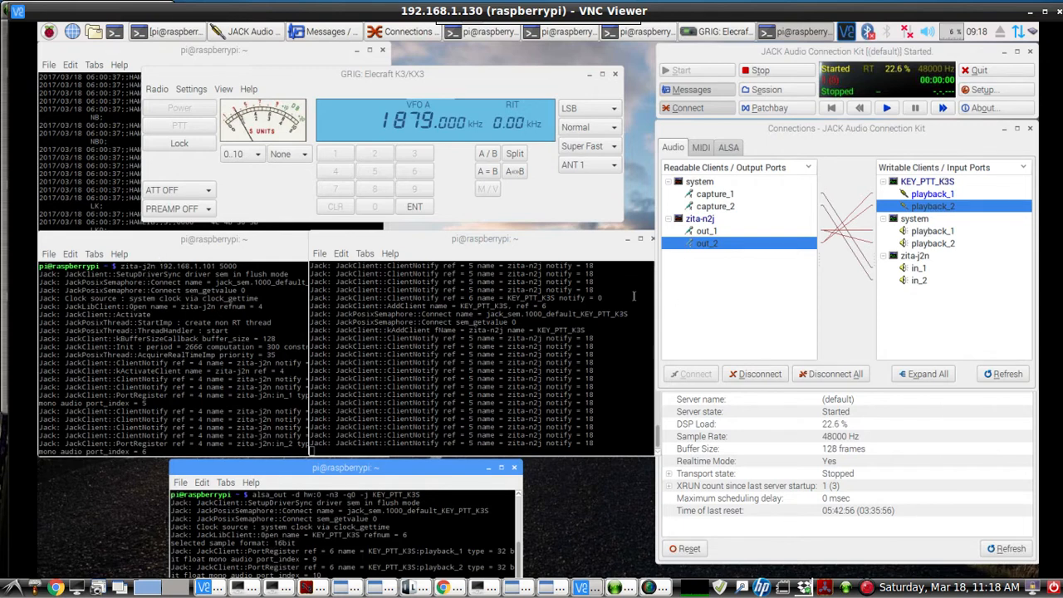
# Inspect the zita-n2j out_1/out_2 ports and the system capture client in the graph
pyautogui.click(699, 218)
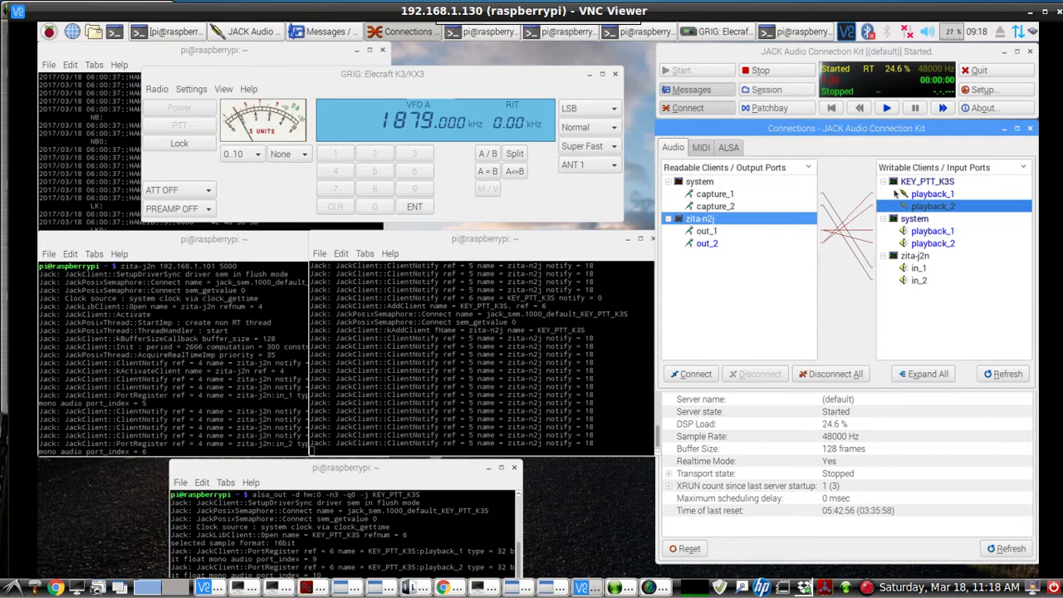
pyautogui.click(913, 255)
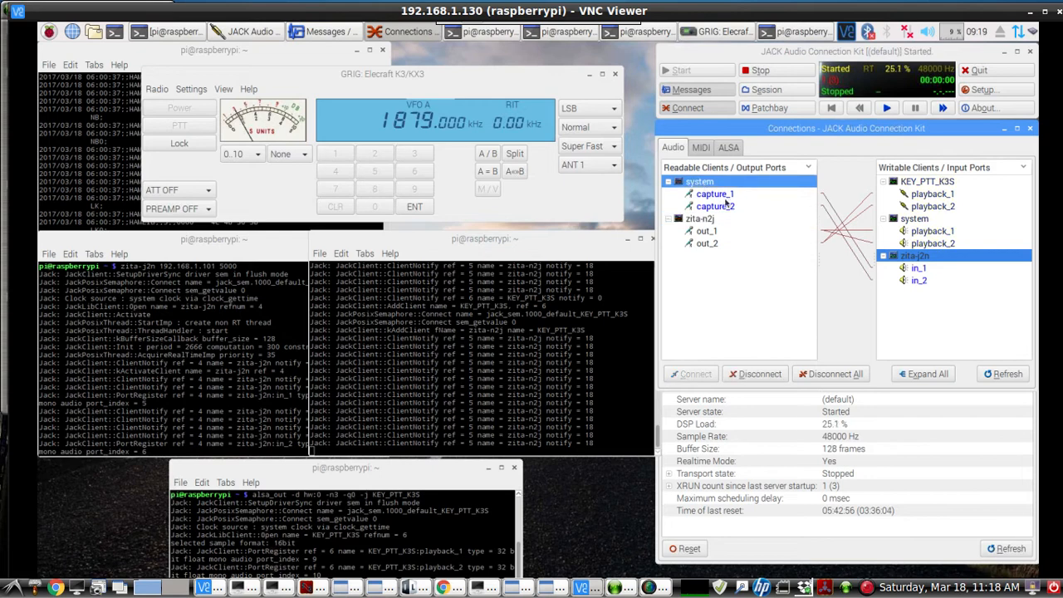
pyautogui.moveTo(714, 205)
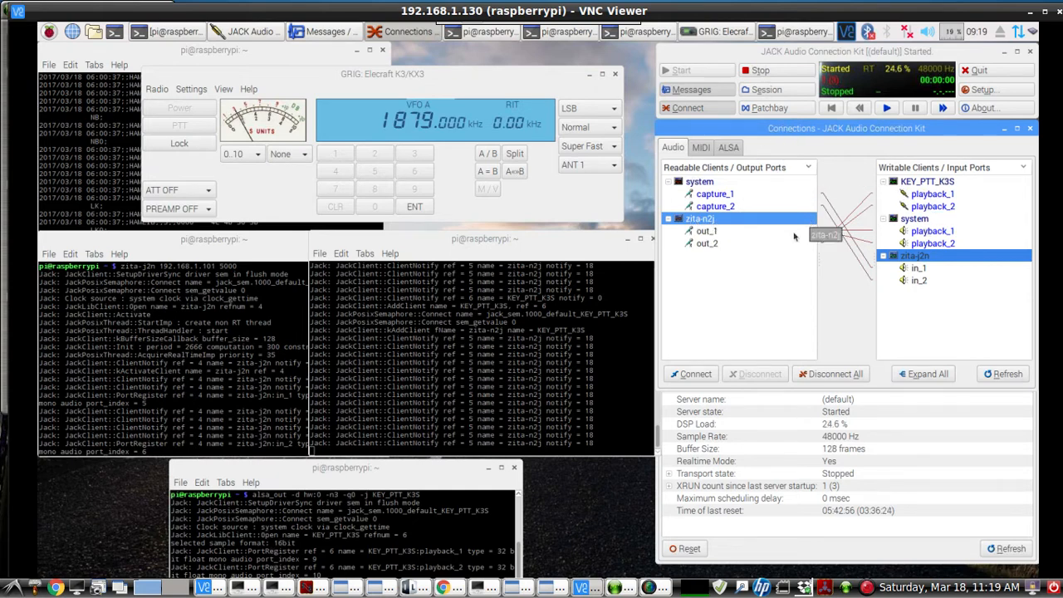
pyautogui.click(706, 230)
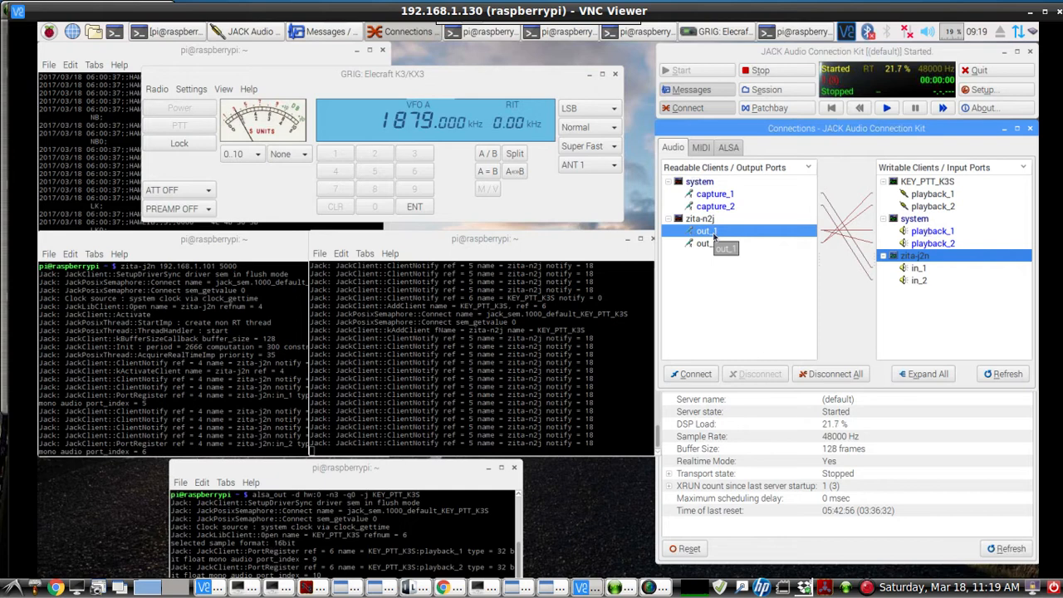
pyautogui.click(706, 242)
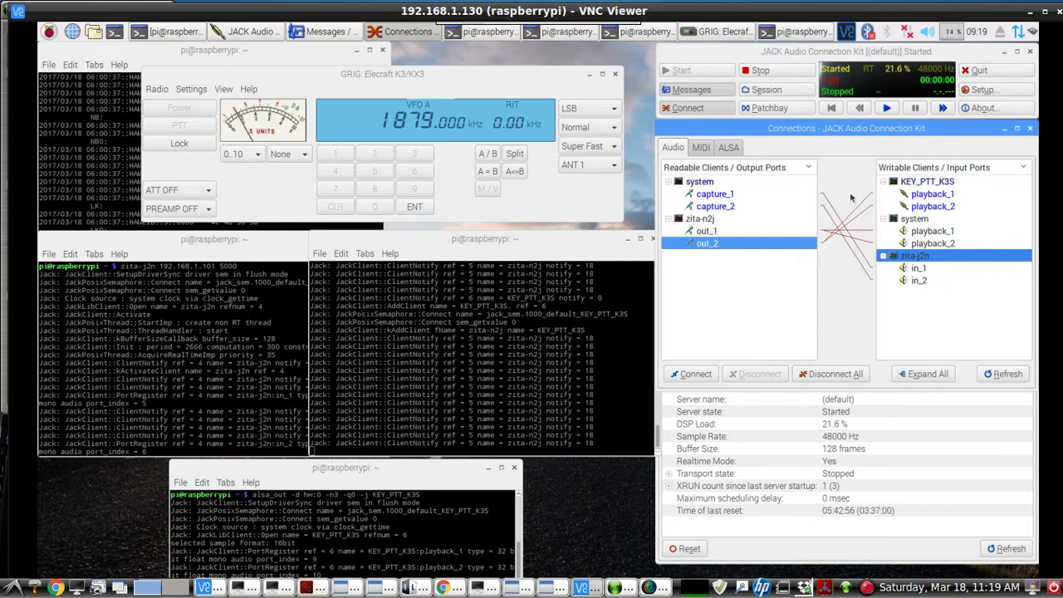
pyautogui.moveTo(748, 199)
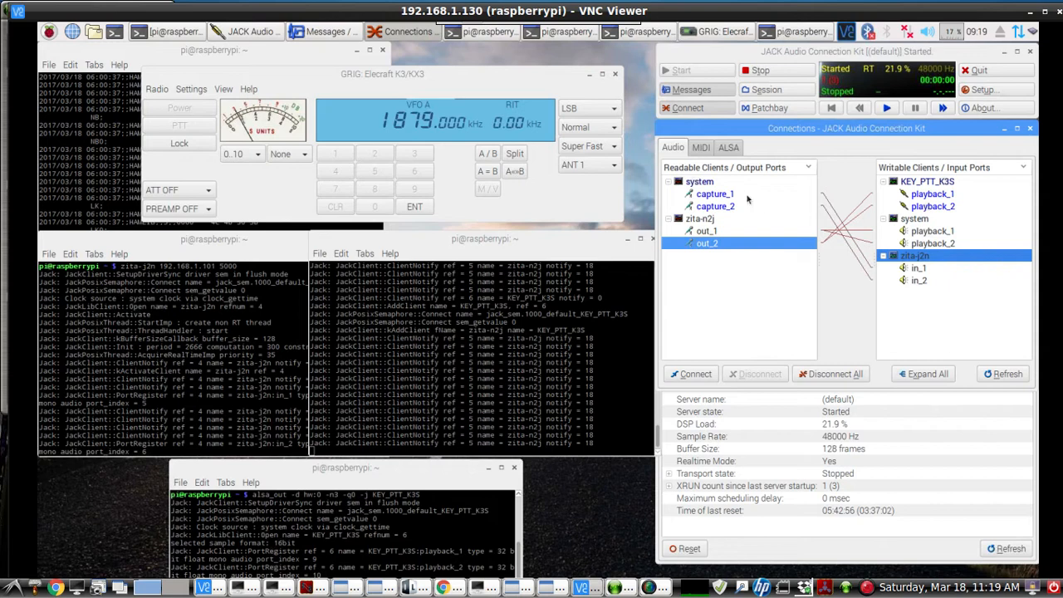
pyautogui.moveTo(725, 275)
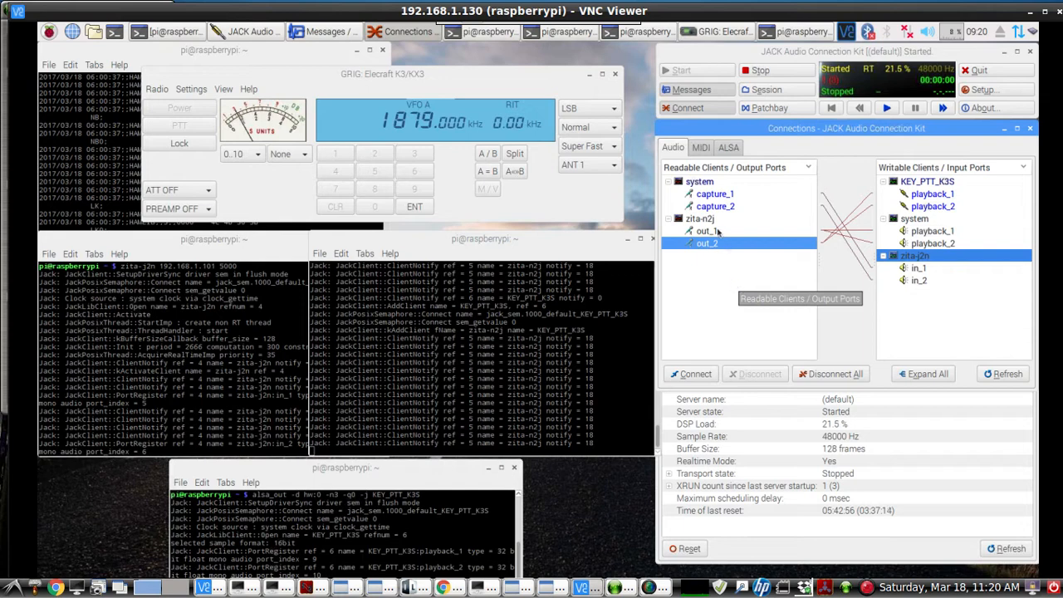
# Check the zita-n2j out_1 port against the system playback client
pyautogui.click(700, 218)
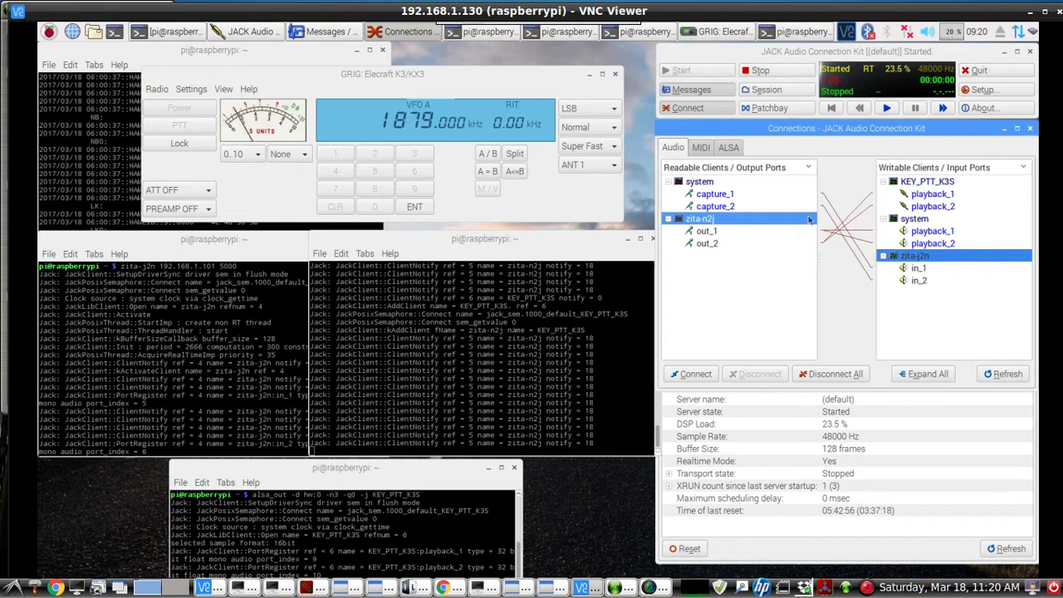
pyautogui.click(706, 231)
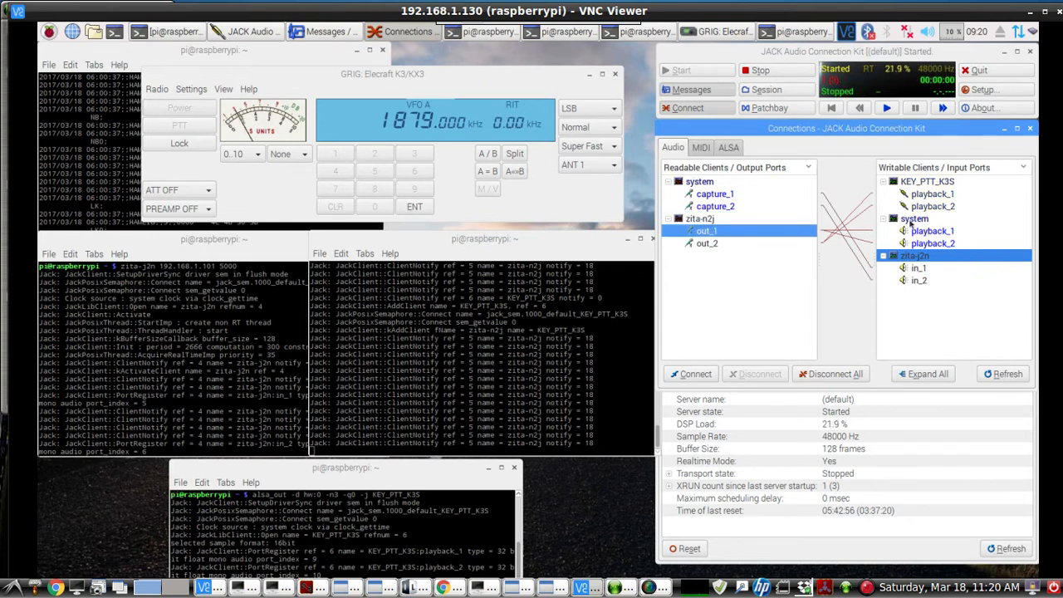
pyautogui.click(914, 218)
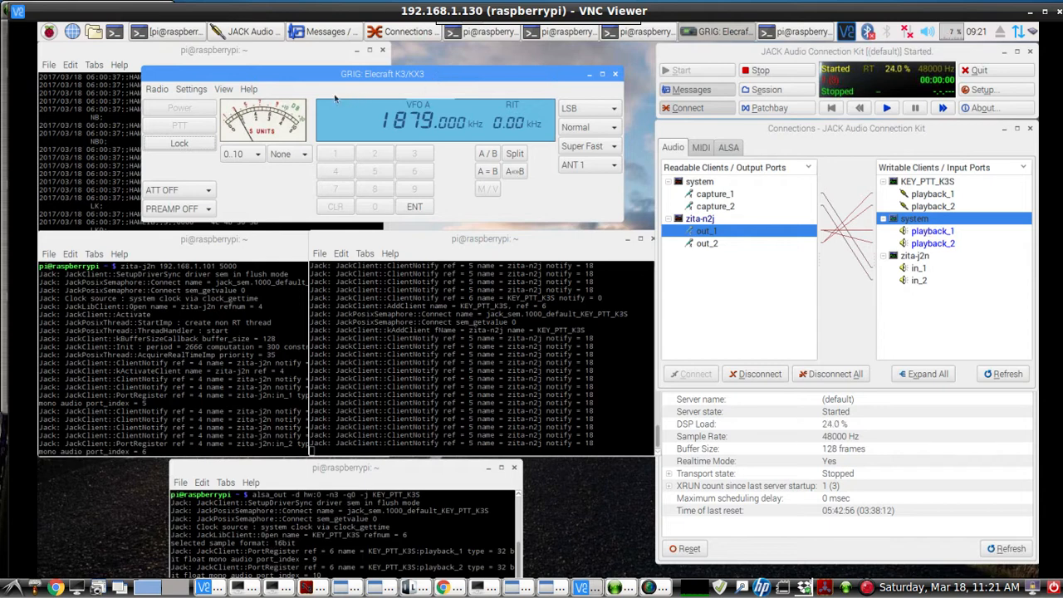
pyautogui.moveTo(731, 296)
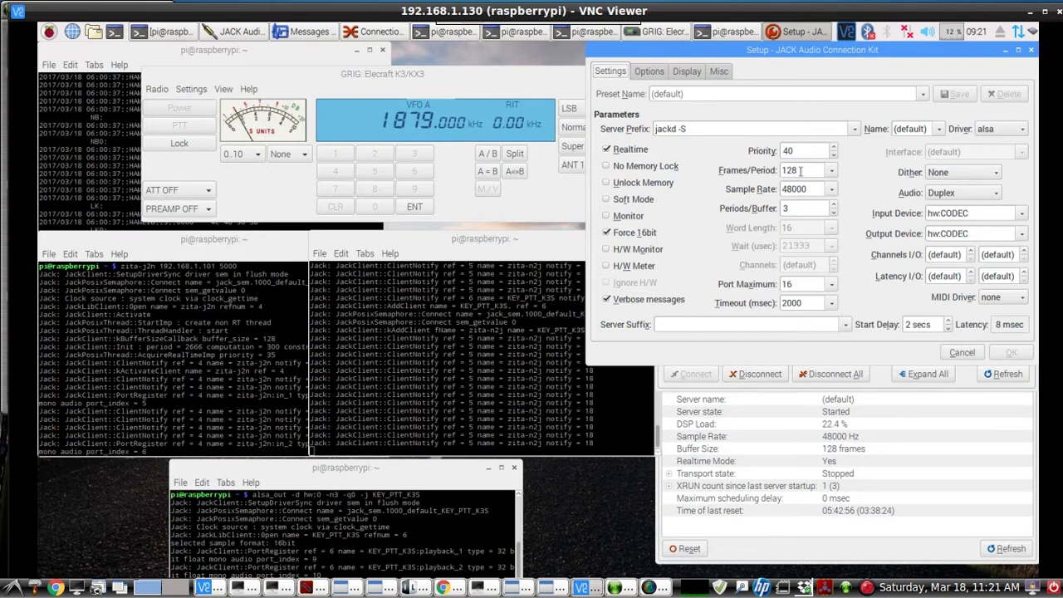
pyautogui.moveTo(799, 170)
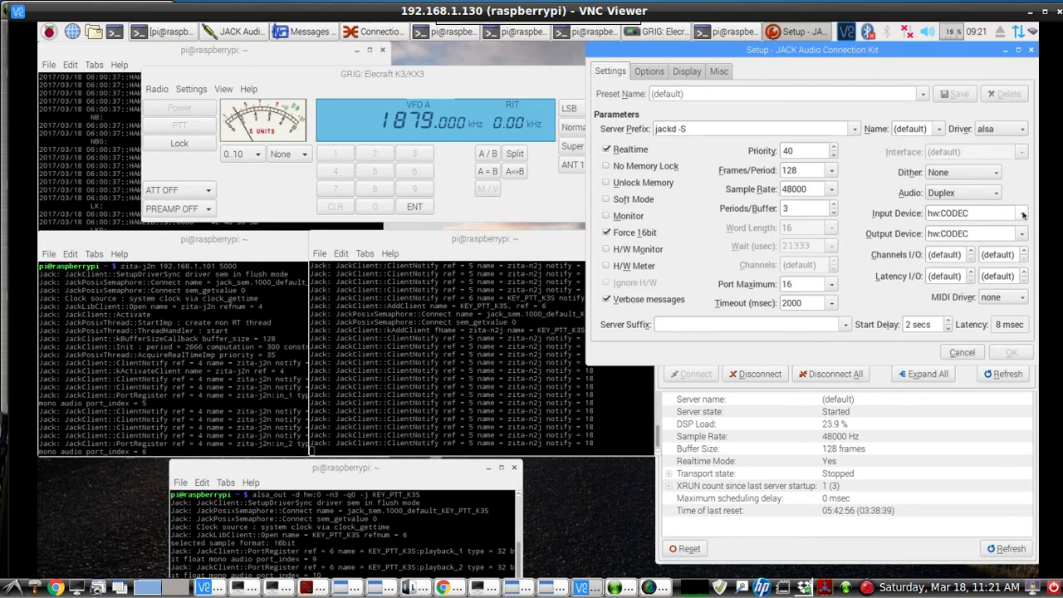
# Review the JACK server device settings, keeping hw:CODEC as input and output device
pyautogui.click(971, 213)
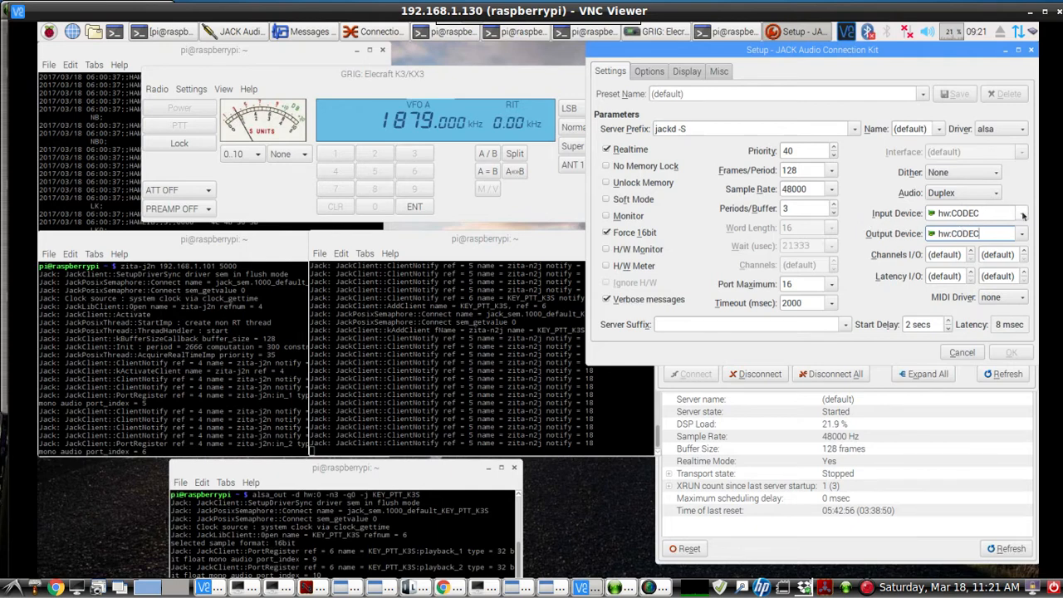
pyautogui.click(1020, 213)
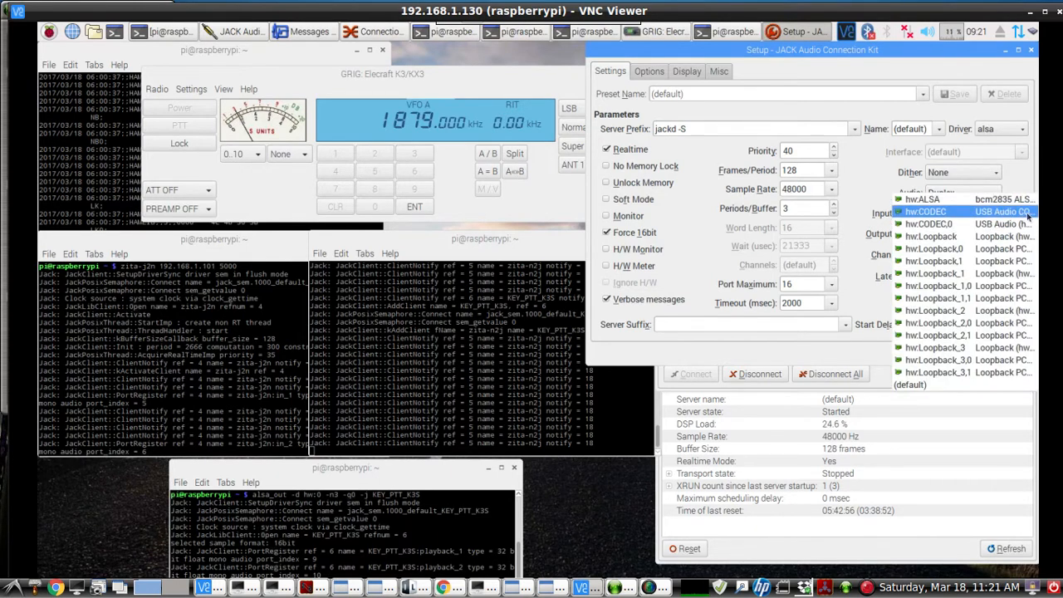
pyautogui.click(925, 211)
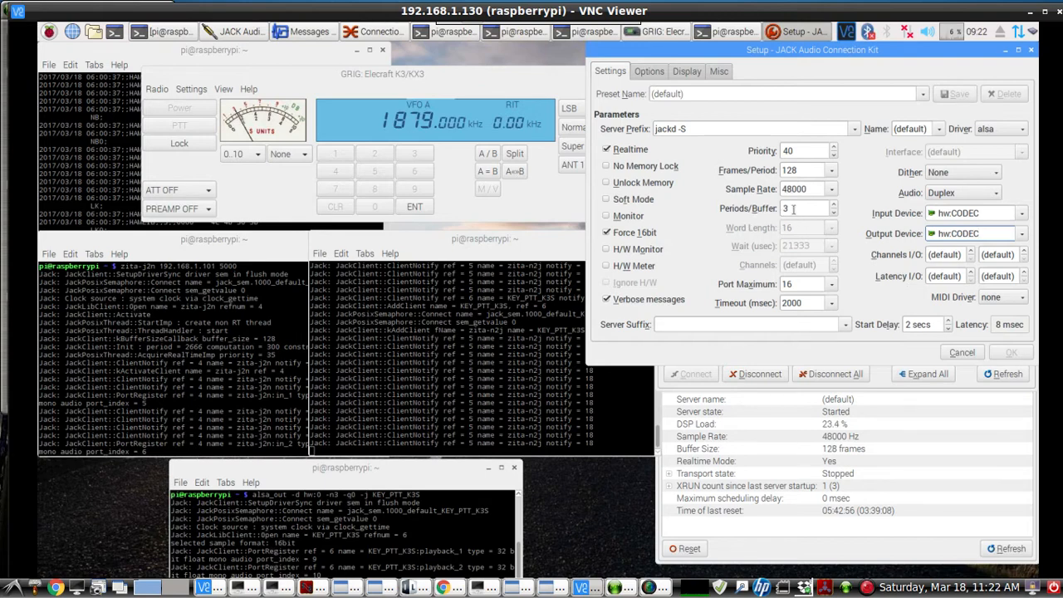
pyautogui.moveTo(806, 208)
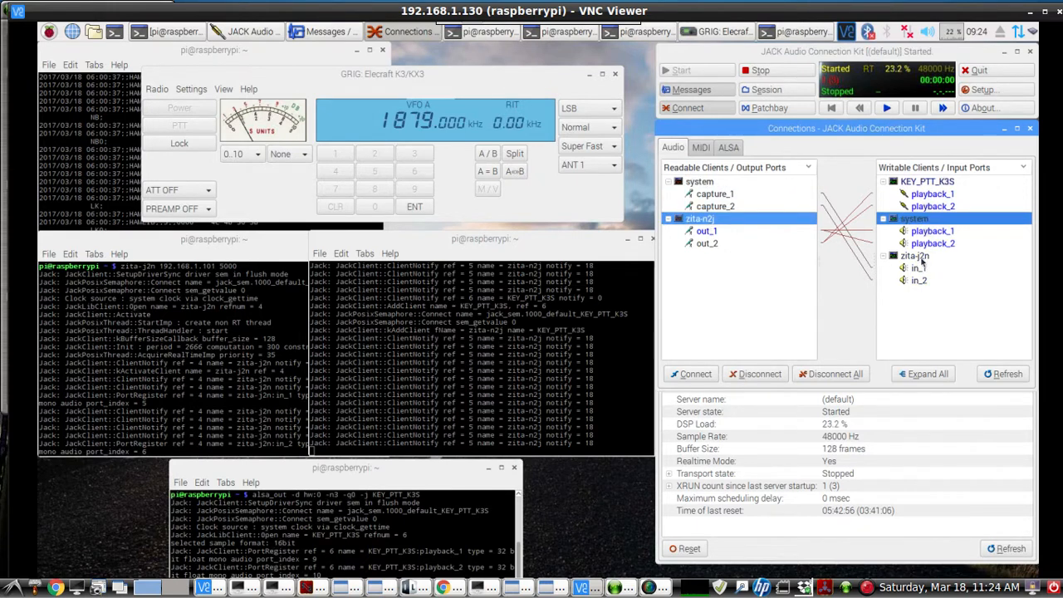
pyautogui.click(914, 254)
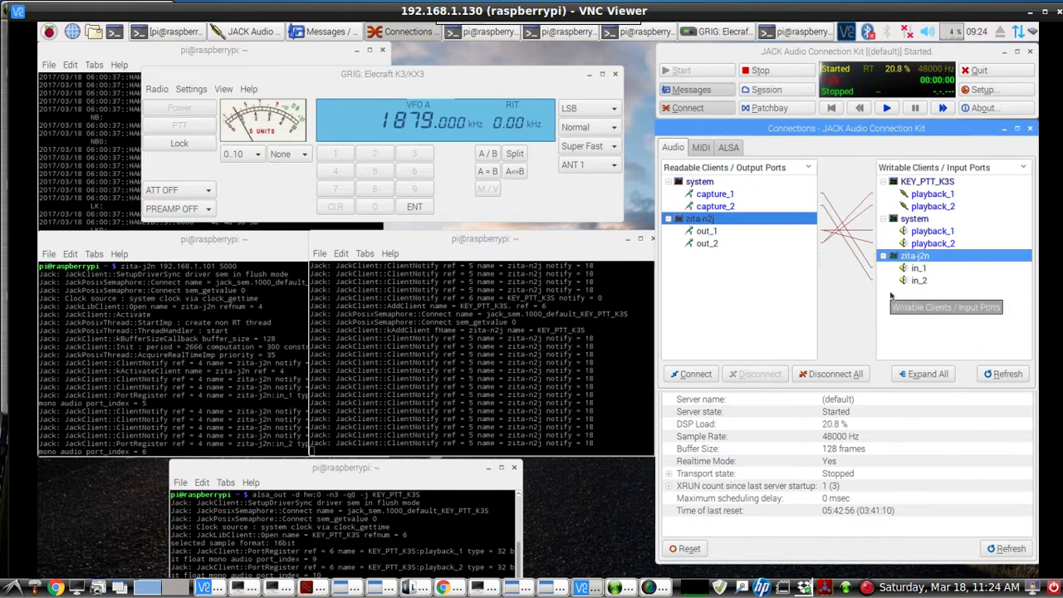
pyautogui.moveTo(710, 291)
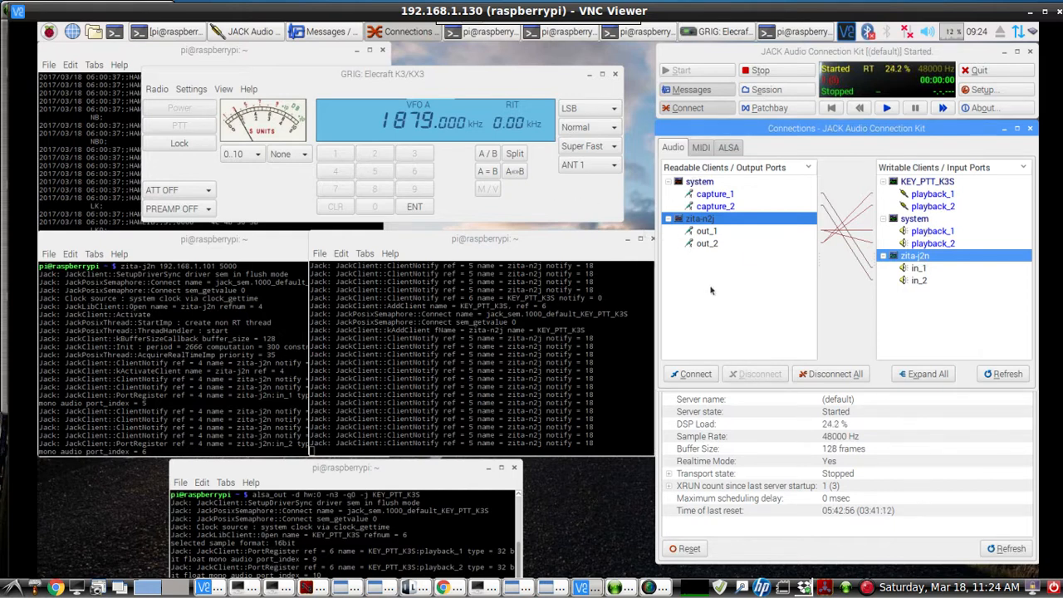
pyautogui.moveTo(710, 291)
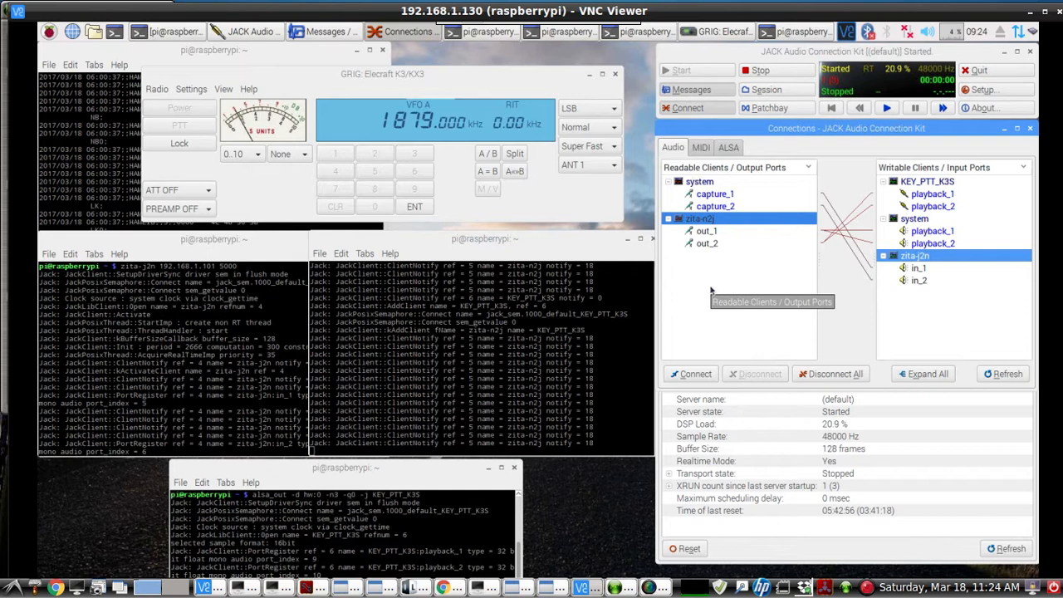
pyautogui.moveTo(748, 264)
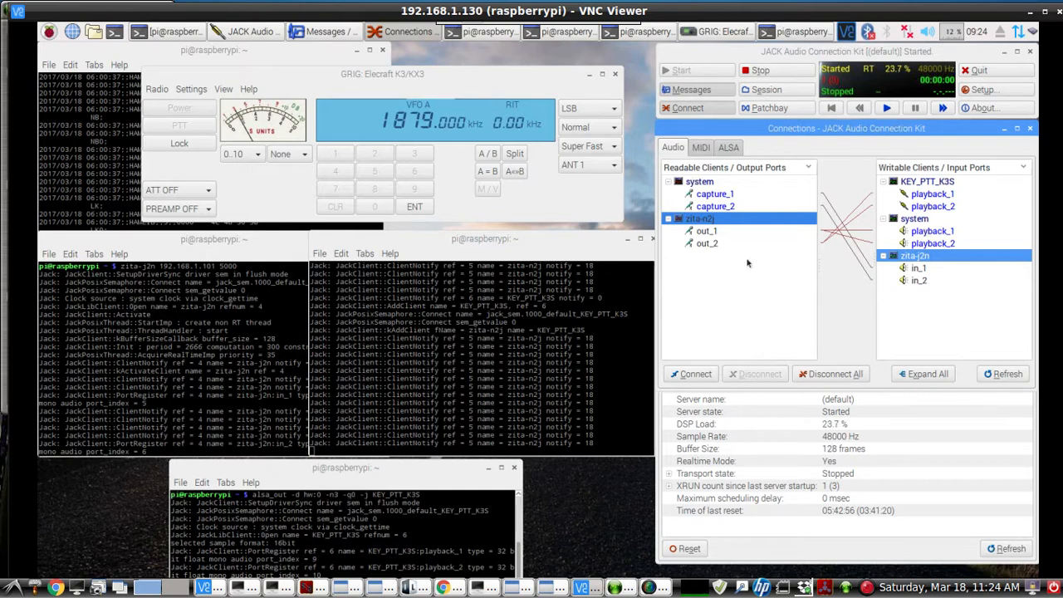
pyautogui.moveTo(758, 267)
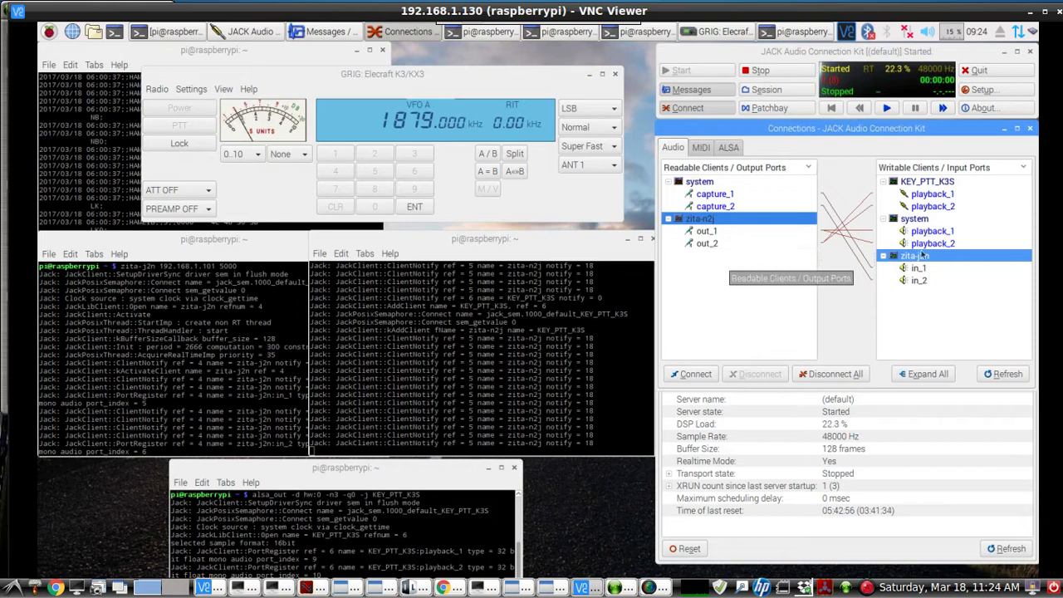
pyautogui.click(926, 181)
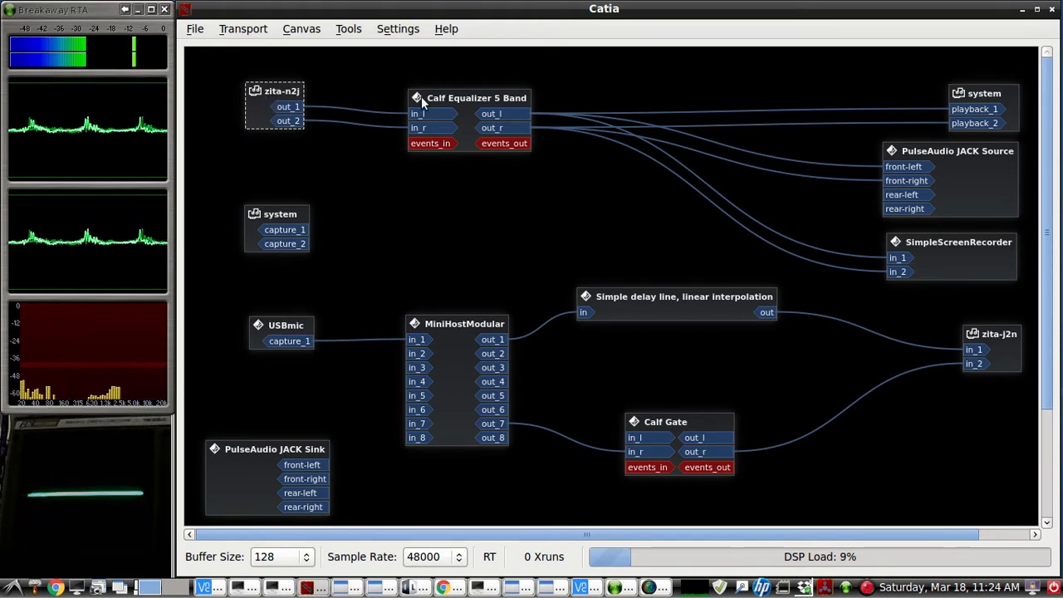
# Drag the Calf Equalizer 5 Band box a little to the left on the canvas
pyautogui.moveTo(476, 97); pyautogui.dragTo(456, 95)
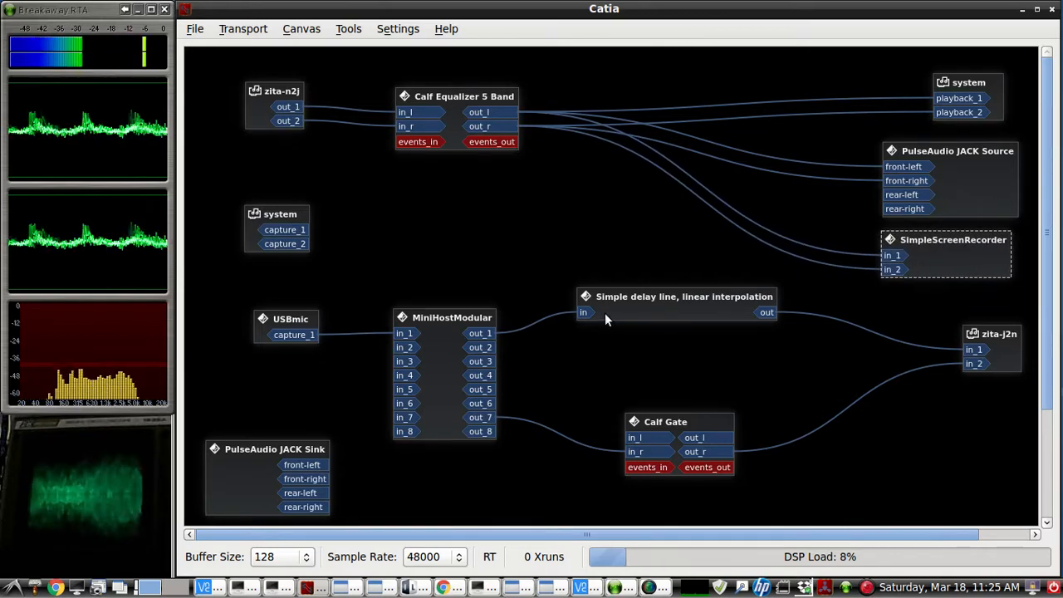
pyautogui.moveTo(656, 323)
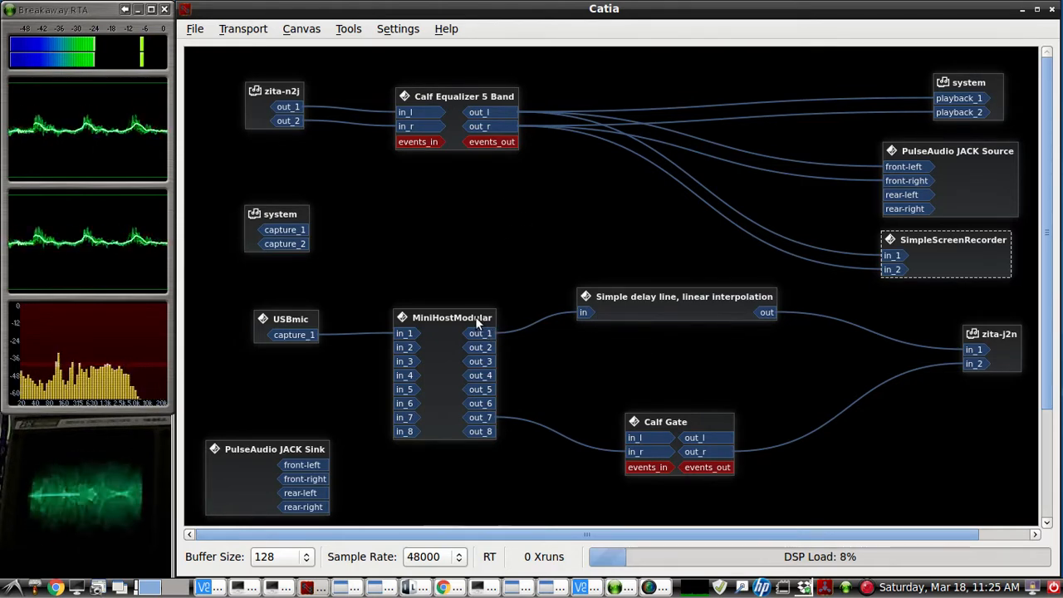
pyautogui.moveTo(677, 166)
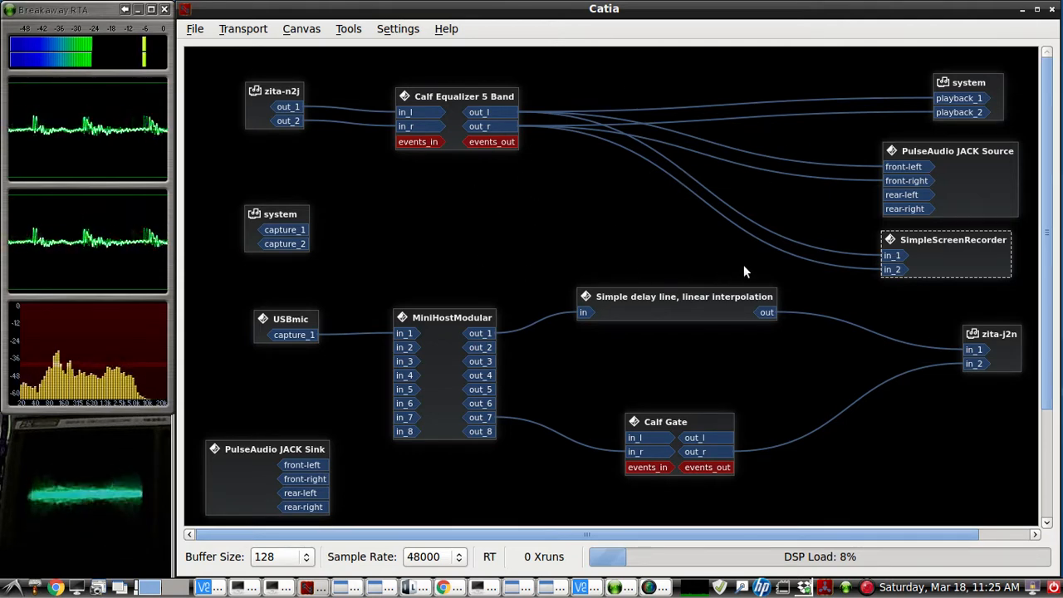
pyautogui.moveTo(484, 182)
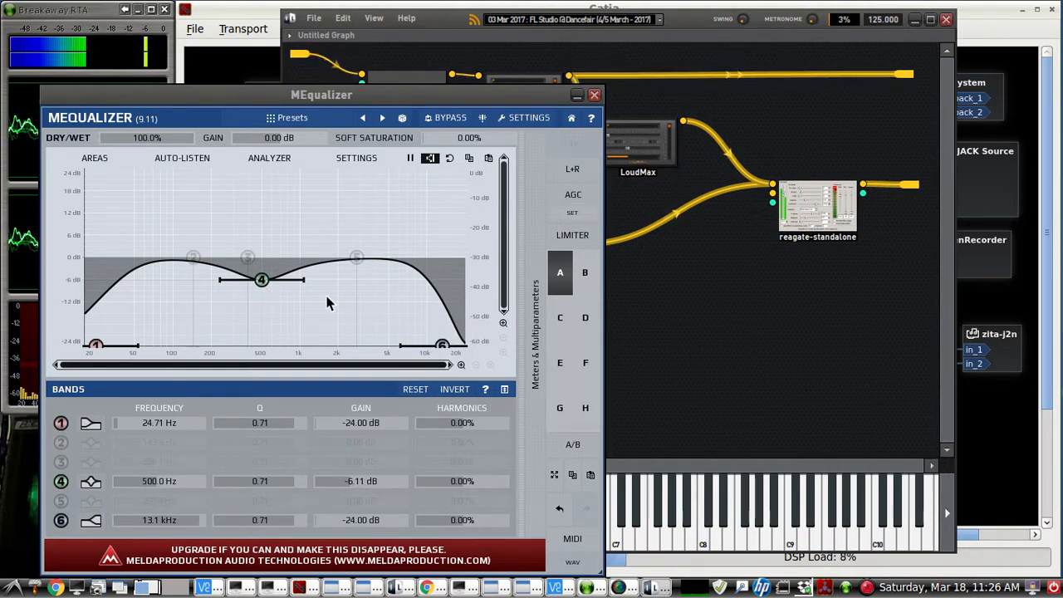
pyautogui.moveTo(323, 364)
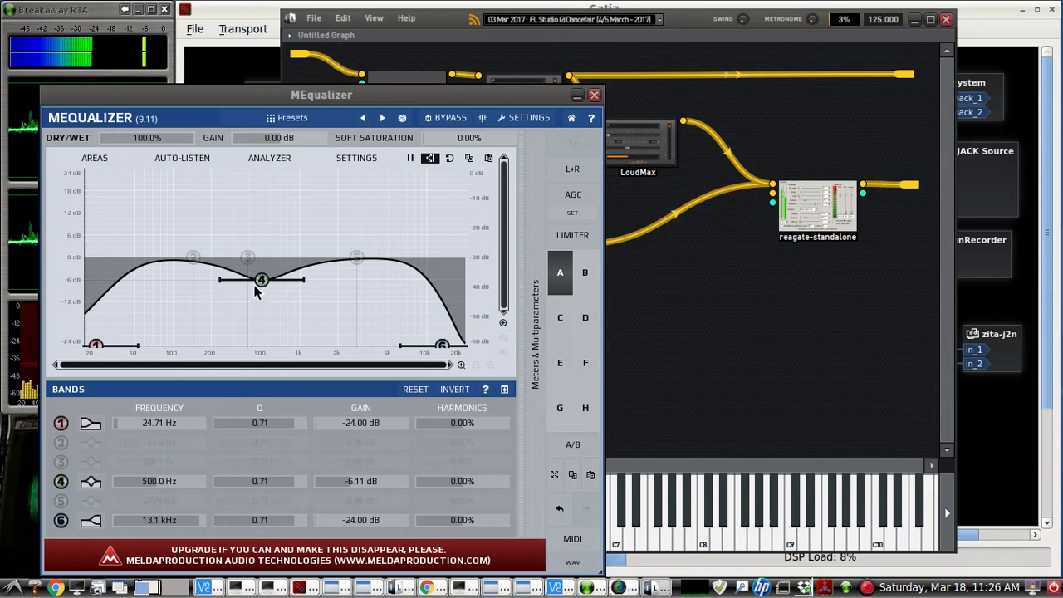
pyautogui.moveTo(324, 247)
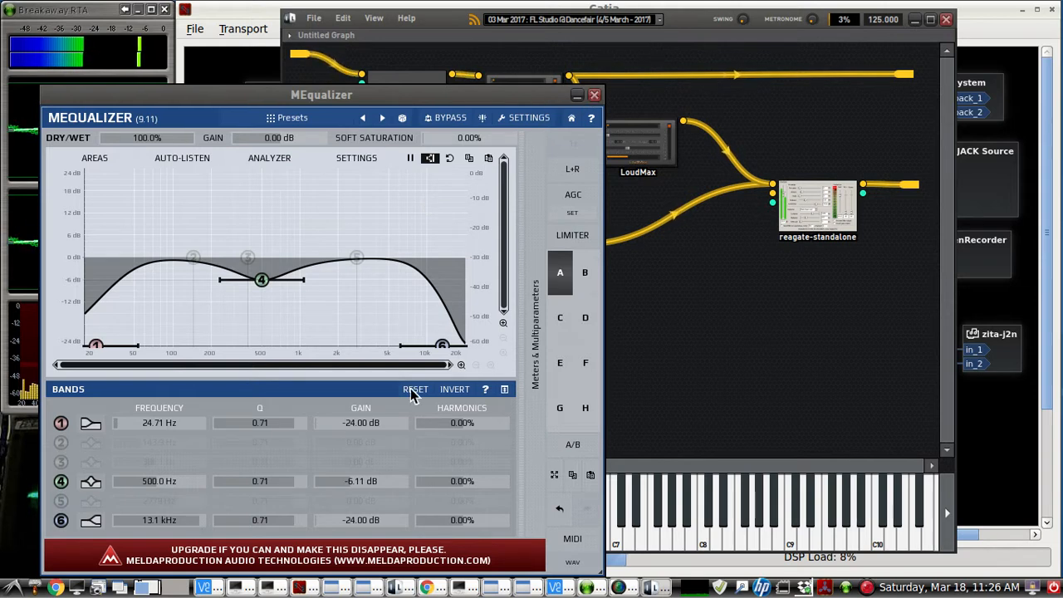
pyautogui.moveTo(170, 347)
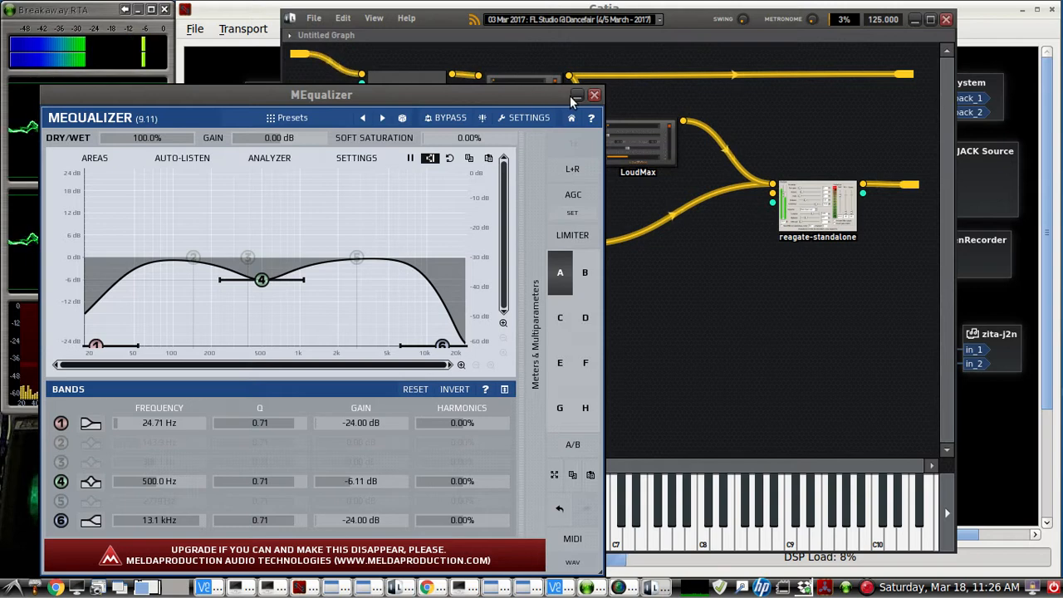
pyautogui.moveTo(556, 108)
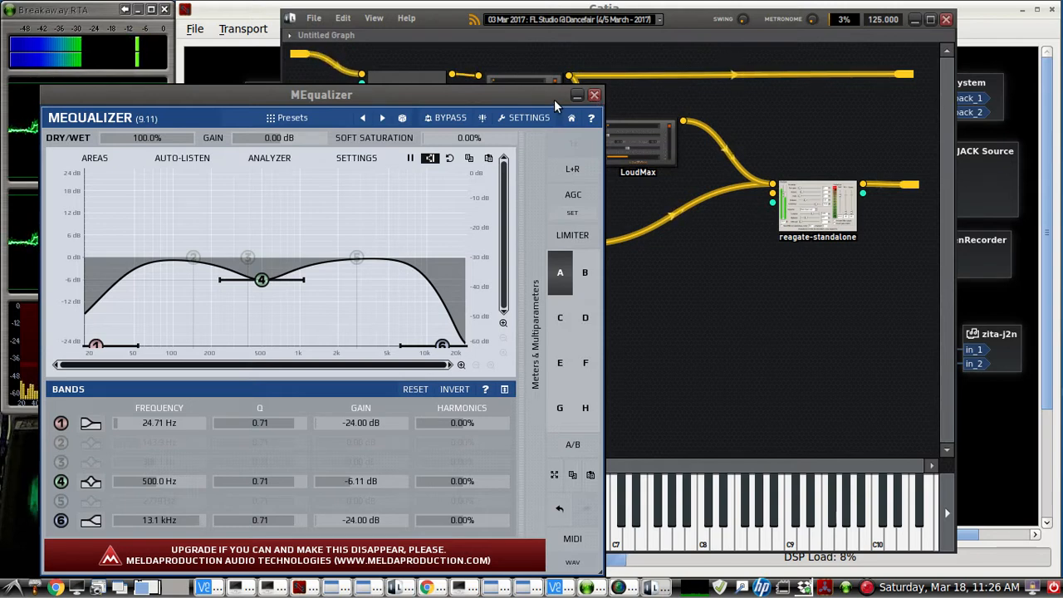
# Close MEqualizer and show the LoudMax limiter set to −30 dB threshold, −18 dB output
pyautogui.click(594, 94)
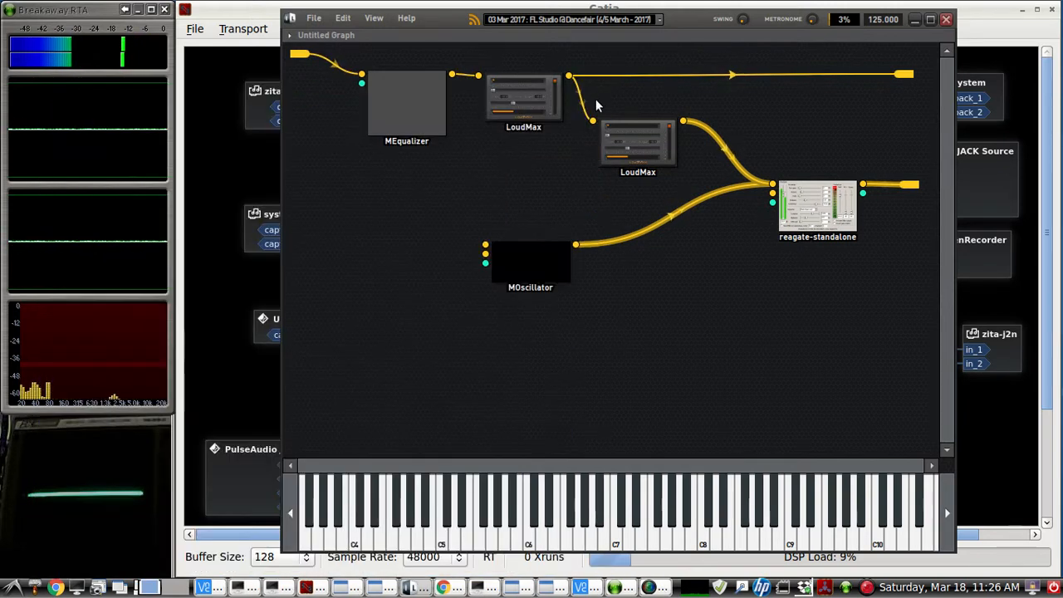
pyautogui.doubleClick(523, 100)
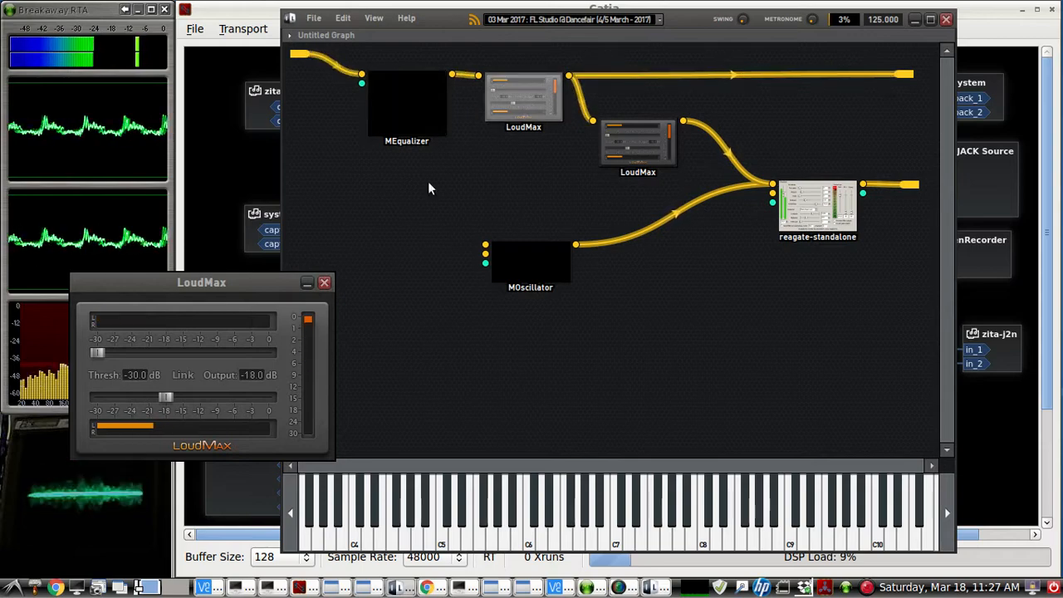
# Close the LoudMax controls, leaving MiniHostModular's plugin graph visible
pyautogui.click(324, 282)
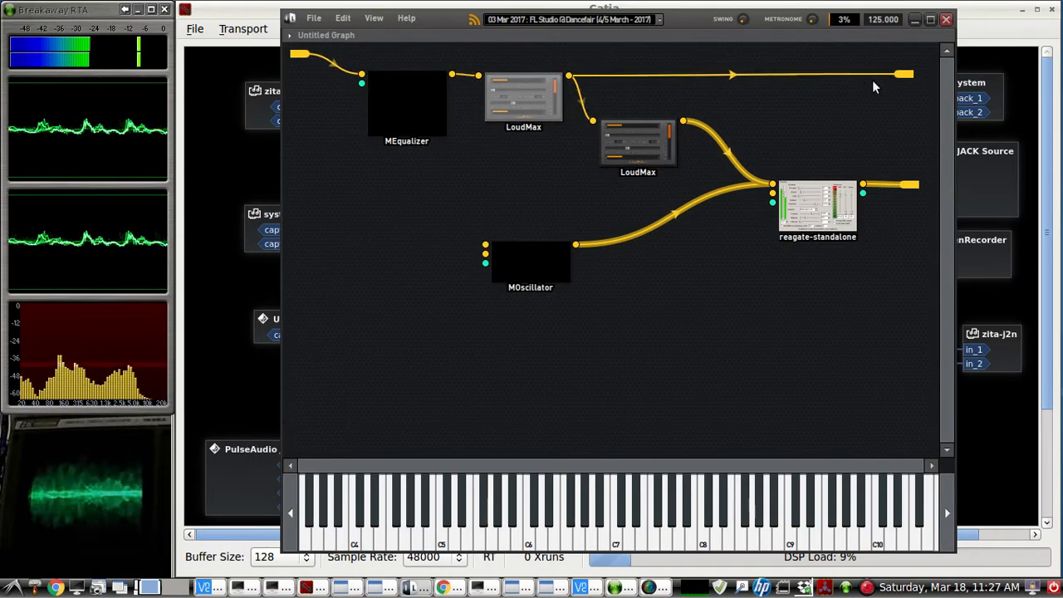
pyautogui.moveTo(602, 34)
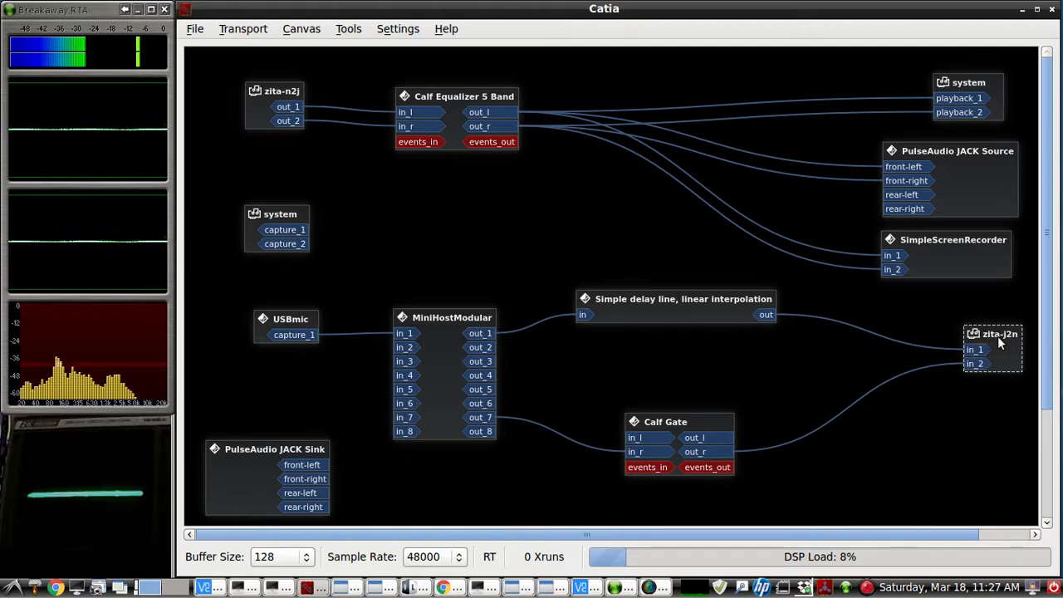
pyautogui.moveTo(456, 427)
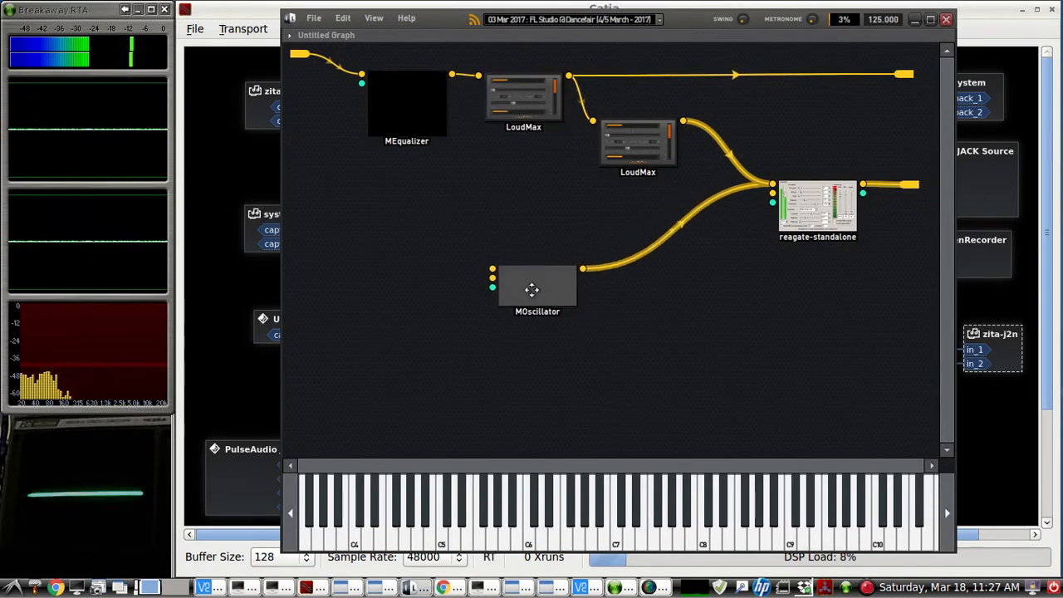
# Review the MOscillator sine settings, close them, and bring up the ReaGate controls
pyautogui.doubleClick(538, 289)
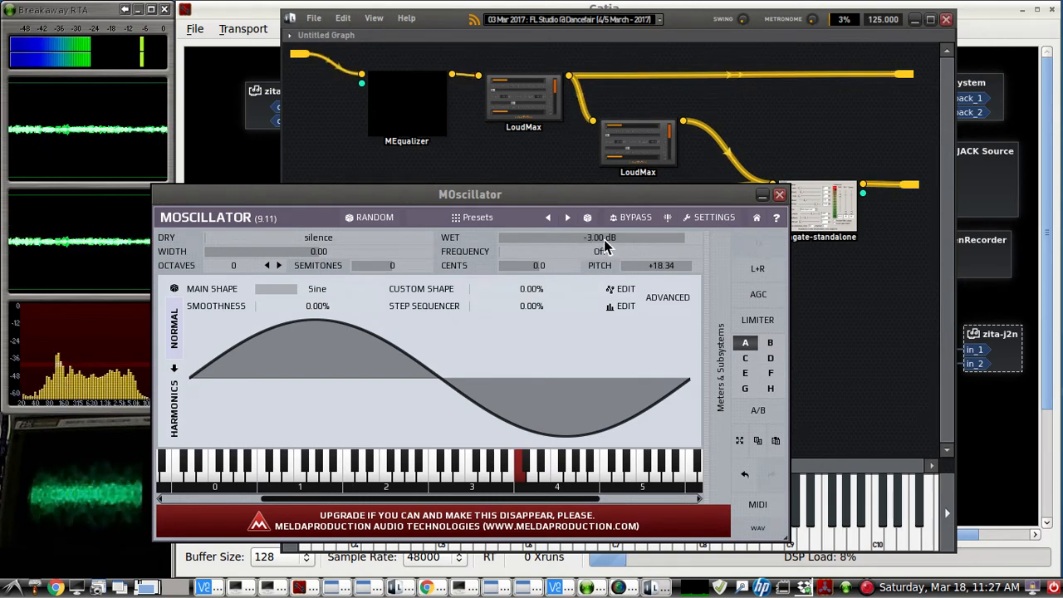
pyautogui.click(779, 194)
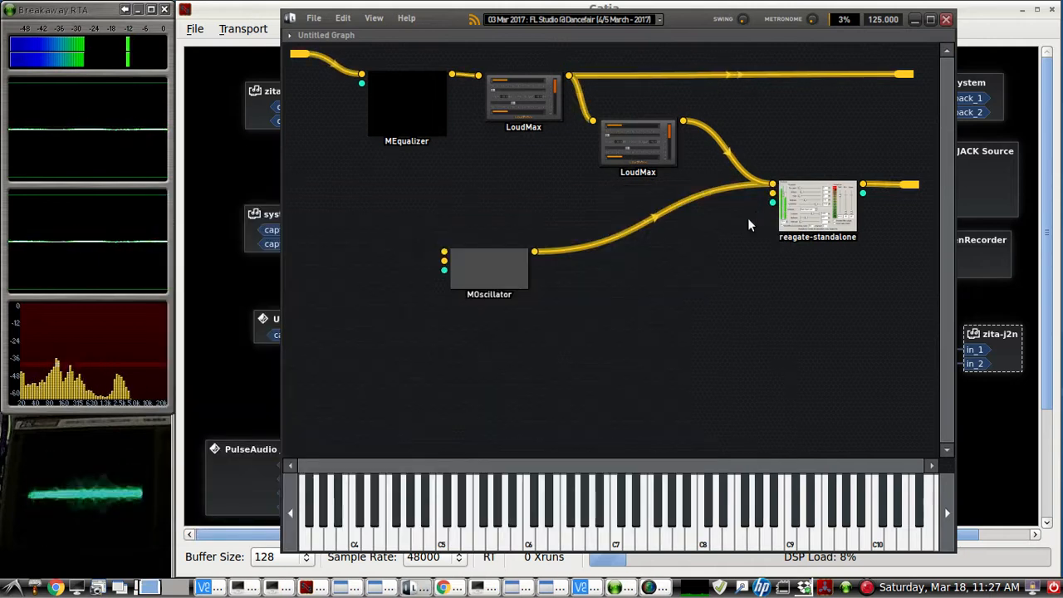
pyautogui.doubleClick(817, 208)
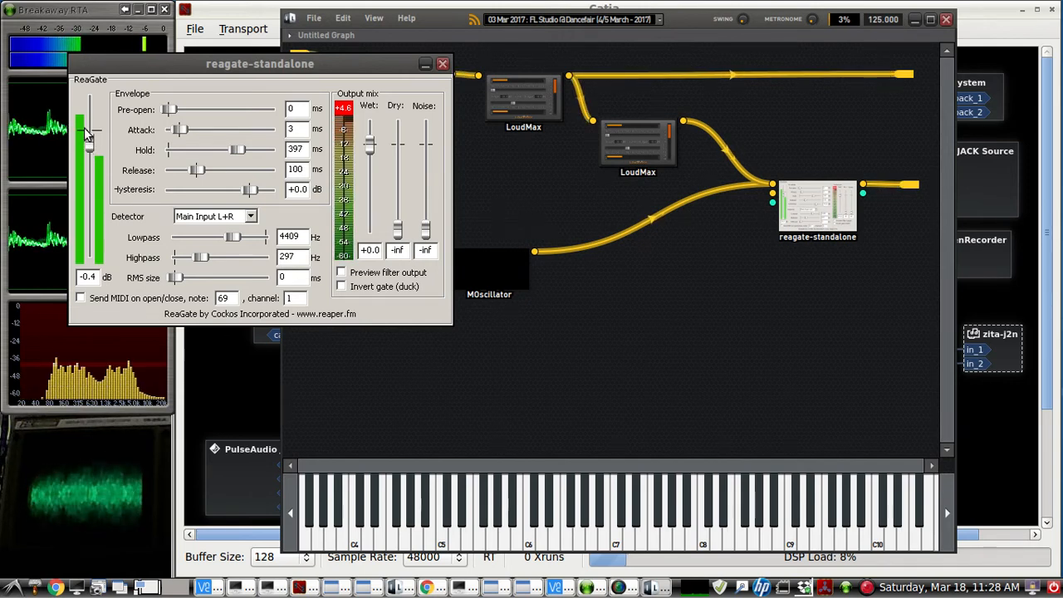
pyautogui.moveTo(245, 71)
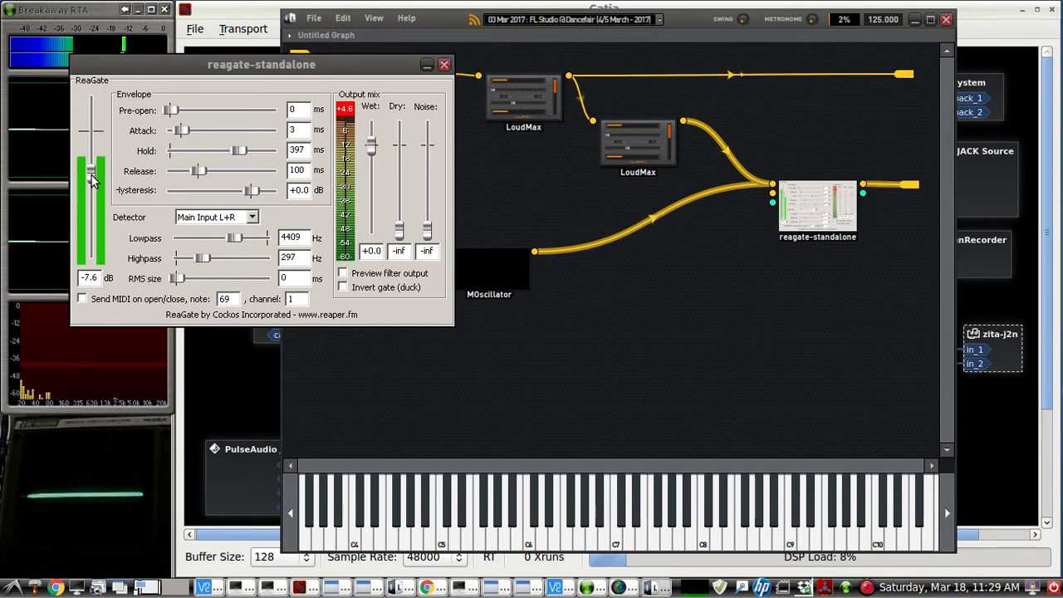
# Drop the ReaGate threshold to about −7.6 dB, then restore it near −0.3 dB
pyautogui.moveTo(91, 174); pyautogui.dragTo(91, 100)
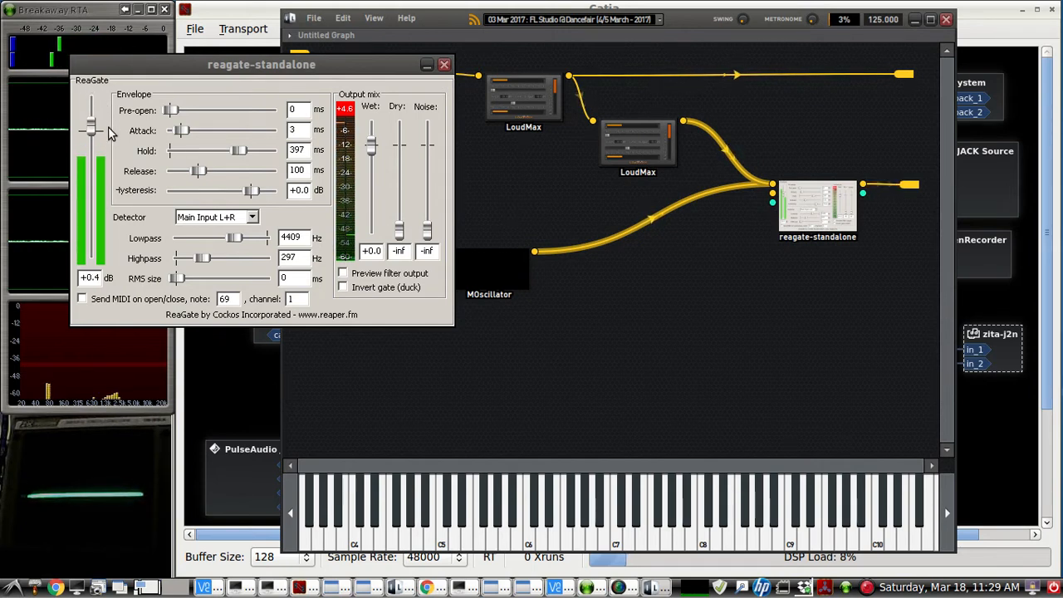
pyautogui.moveTo(91, 125); pyautogui.dragTo(92, 145)
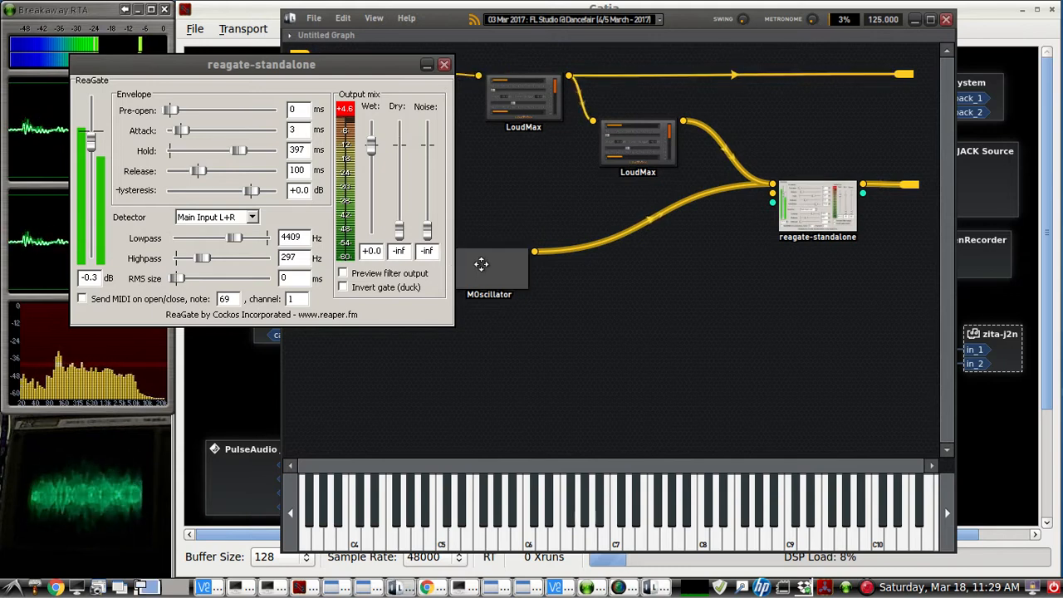
# Review the MOscillator settings and close them again
pyautogui.doubleClick(489, 278)
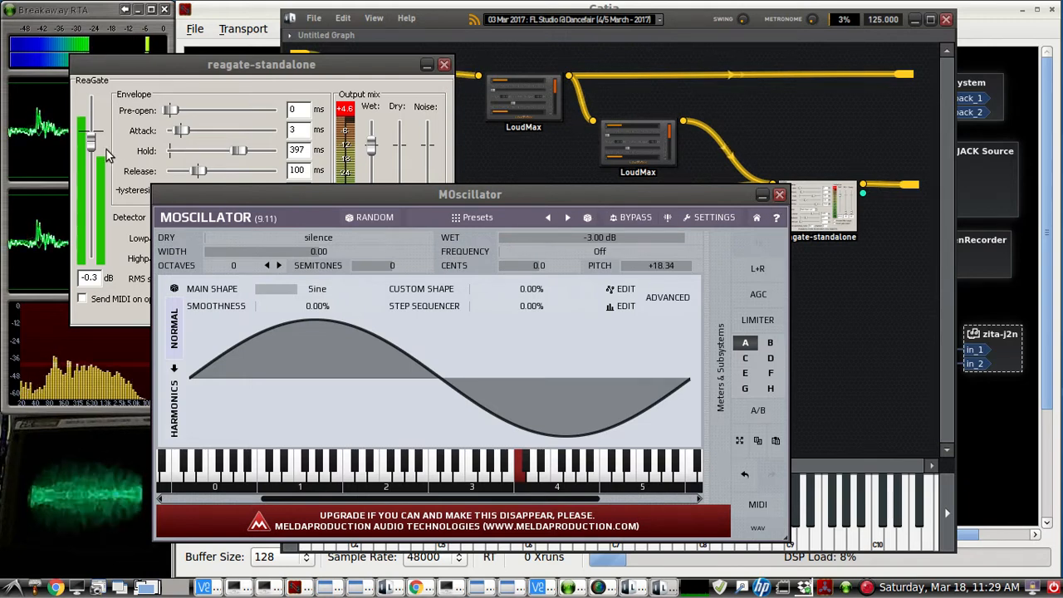
pyautogui.click(779, 194)
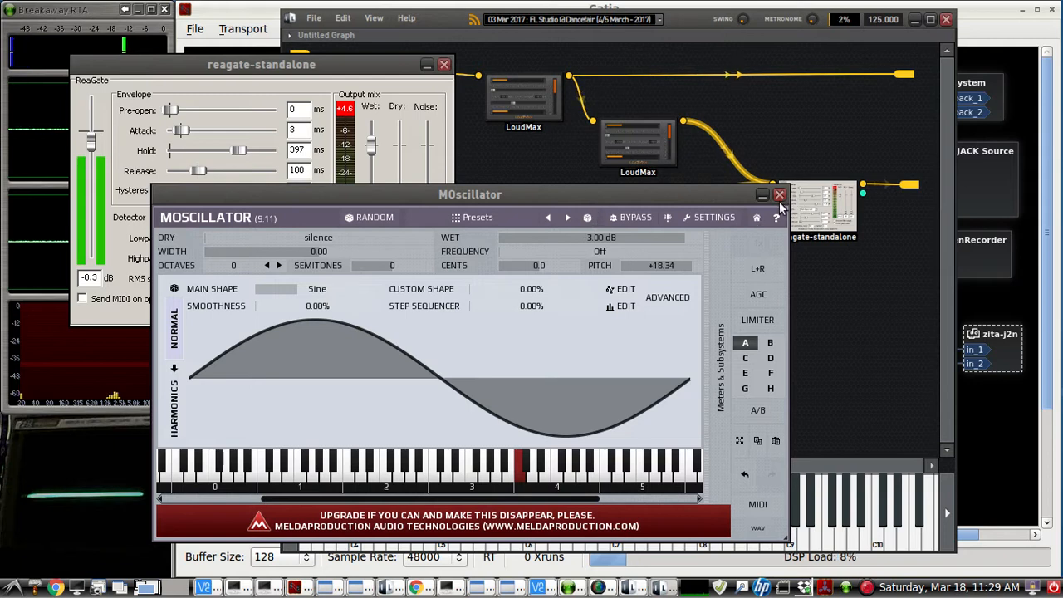
pyautogui.click(779, 194)
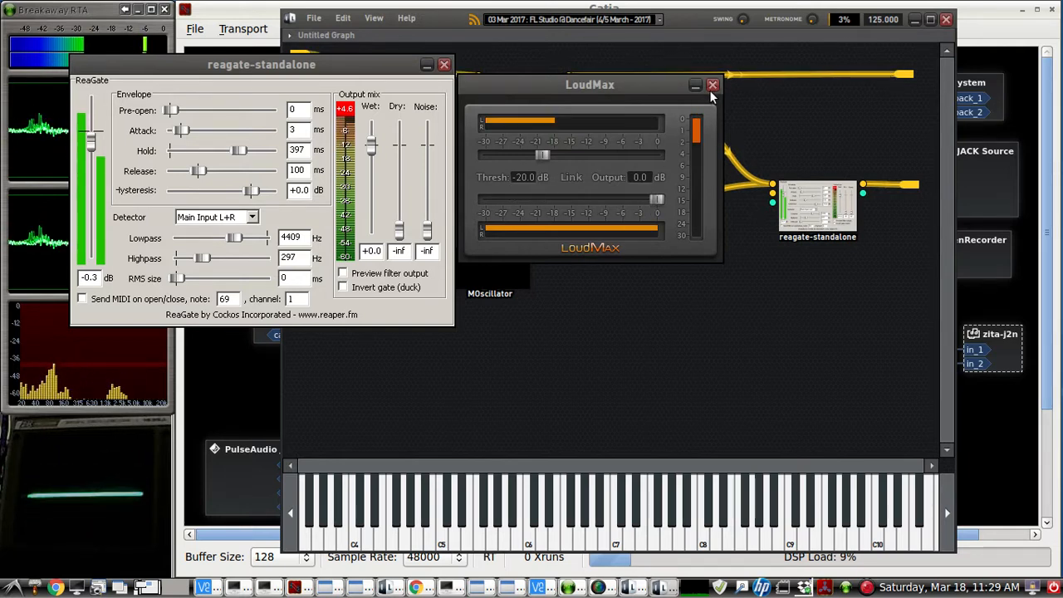
# Close LoudMax, reopen the ReaGate editor, then return to Catia's patchbay
pyautogui.click(712, 85)
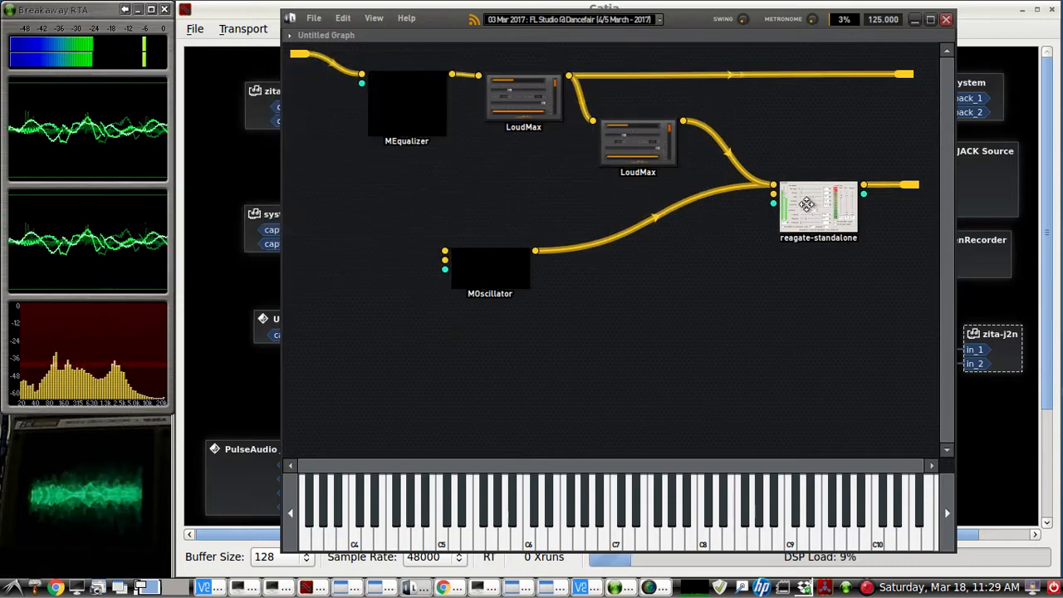
pyautogui.doubleClick(818, 206)
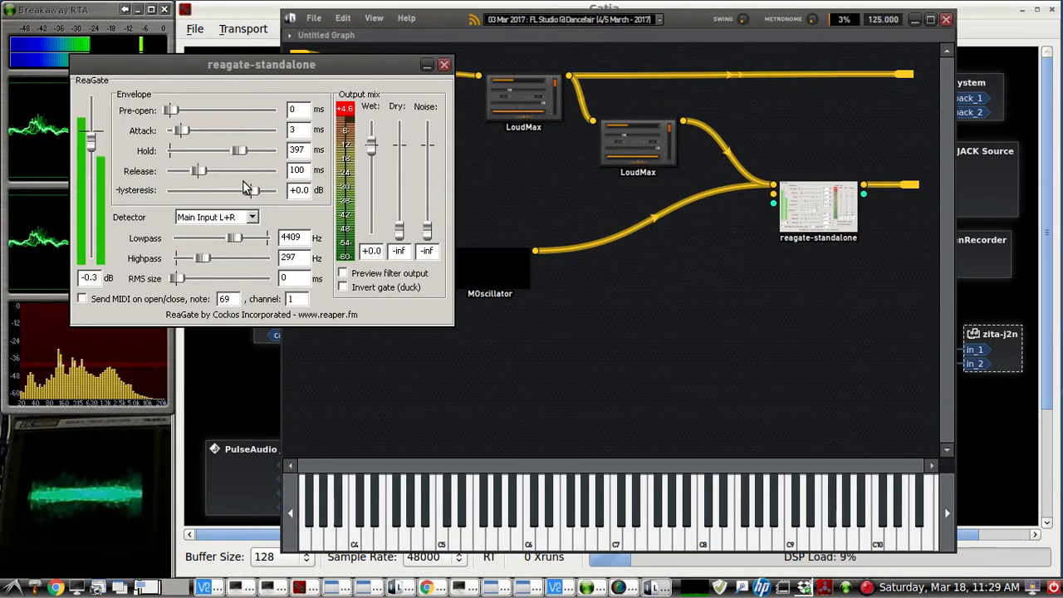
pyautogui.click(443, 64)
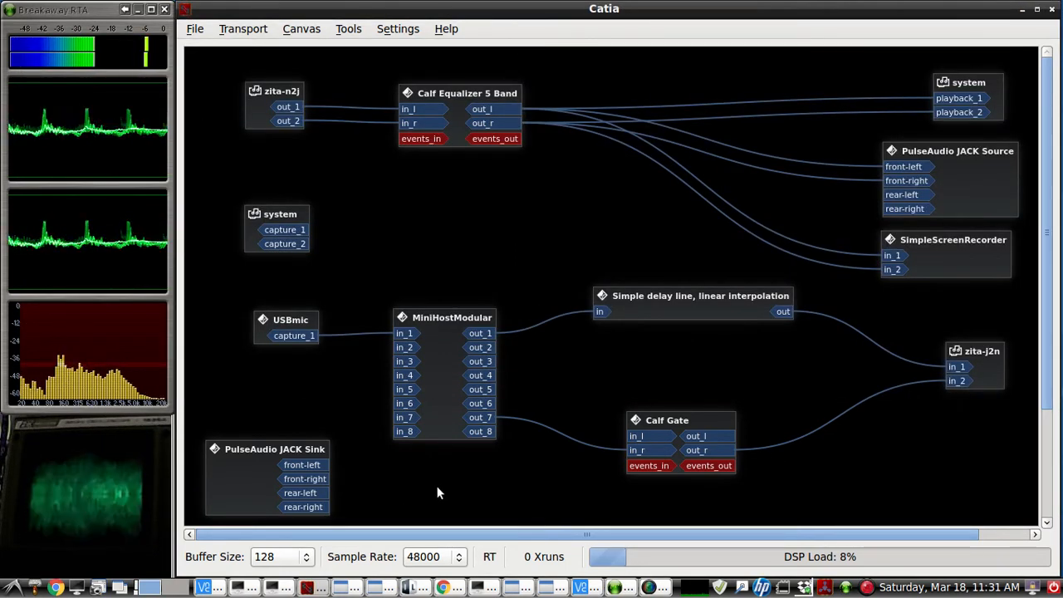
pyautogui.moveTo(336, 531)
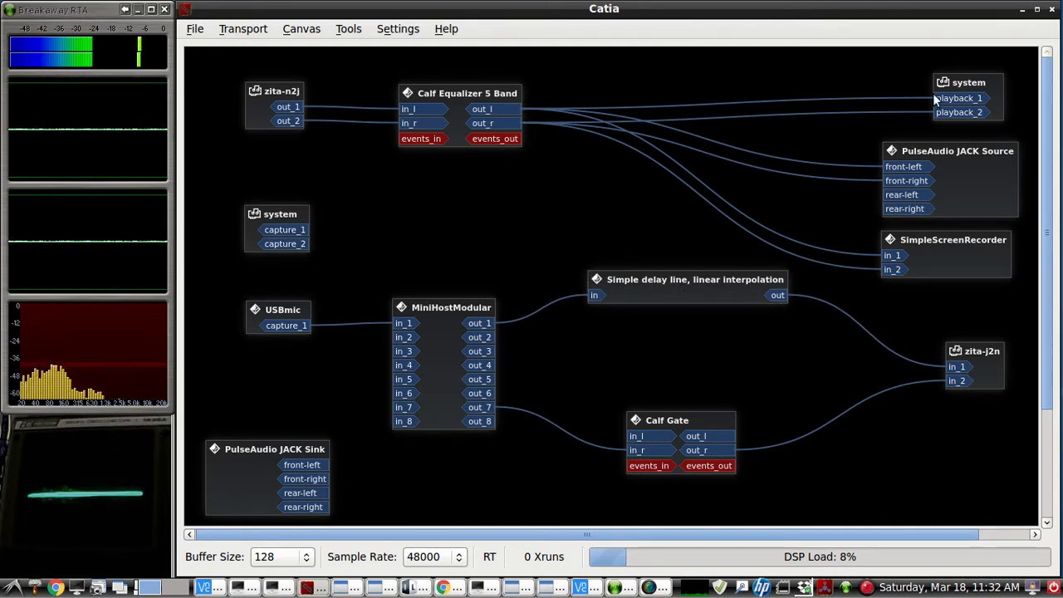
pyautogui.moveTo(995, 22)
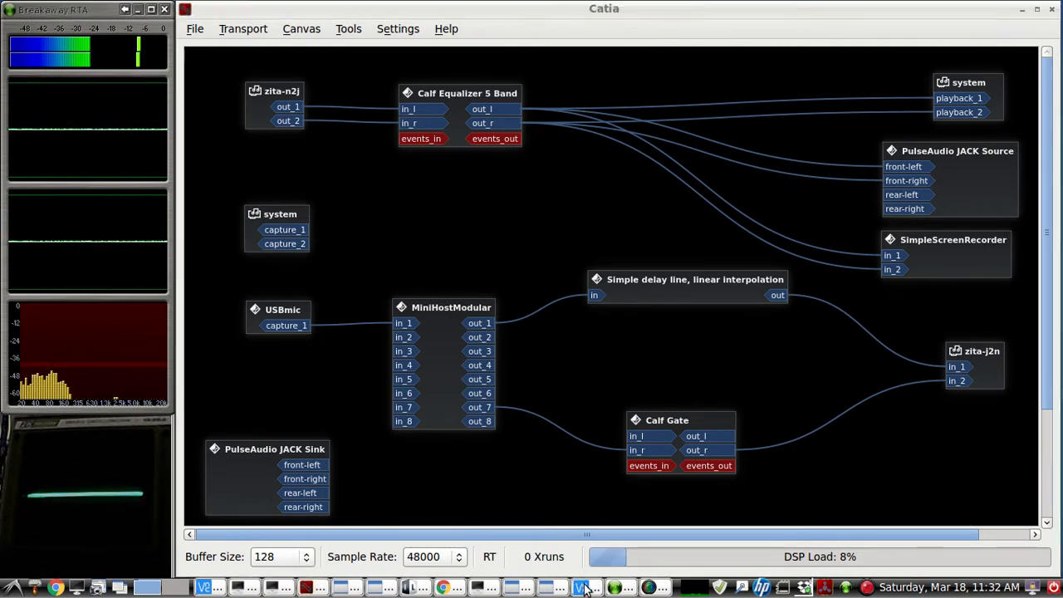
# Switch to the Raspberry Pi VNC desktop and keep GRig's K3/KX3 mode at LSB
pyautogui.click(585, 587)
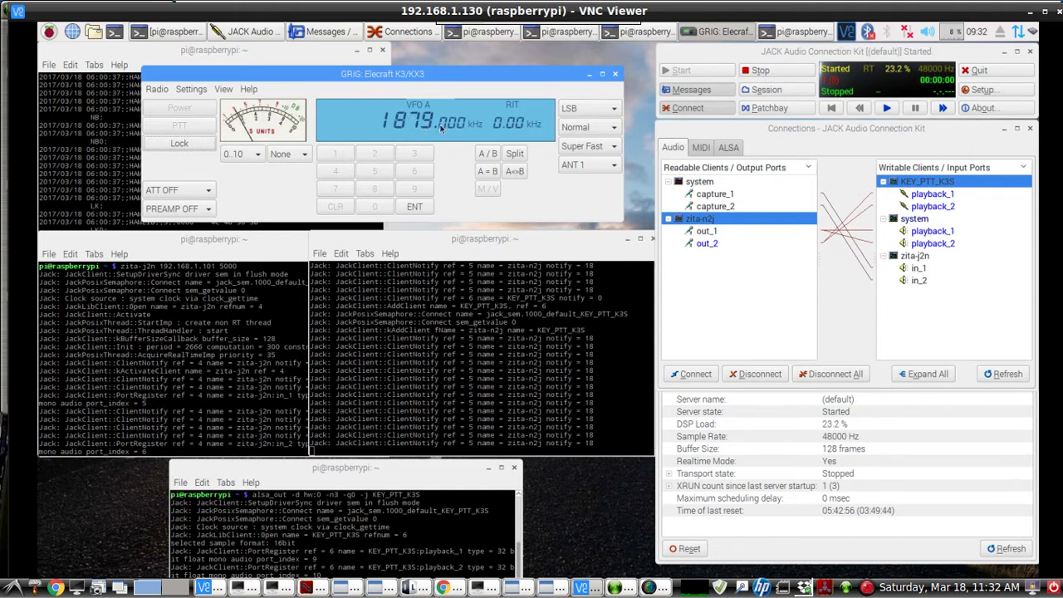
pyautogui.click(585, 108)
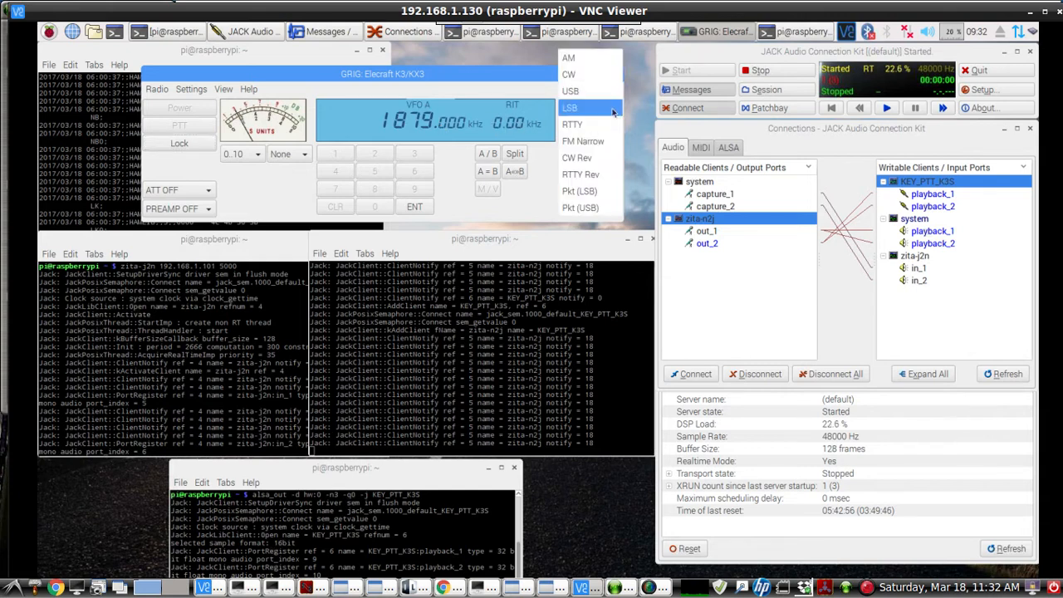
pyautogui.click(569, 108)
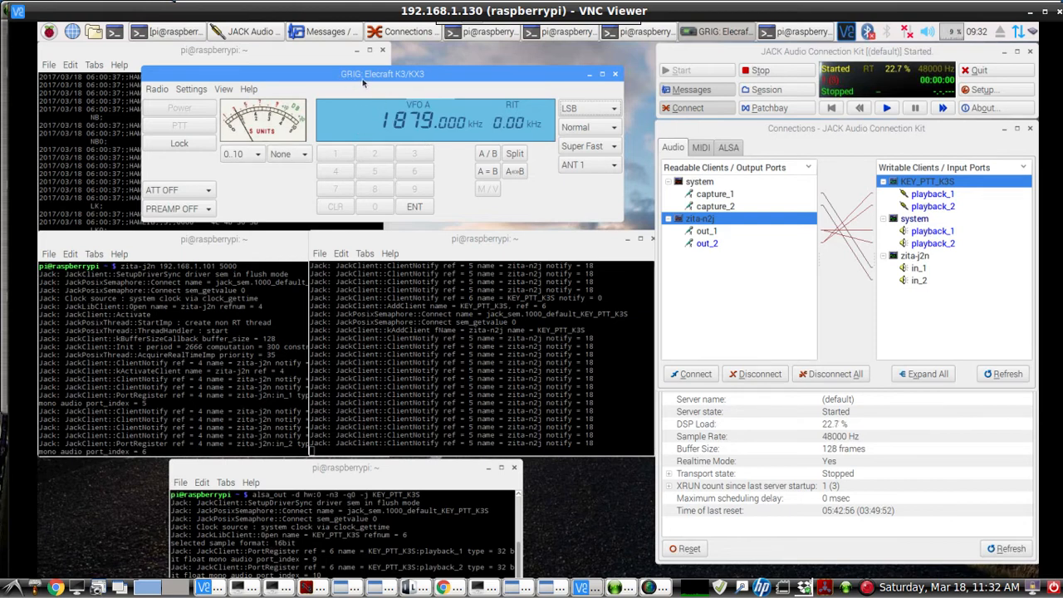
pyautogui.moveTo(379, 88)
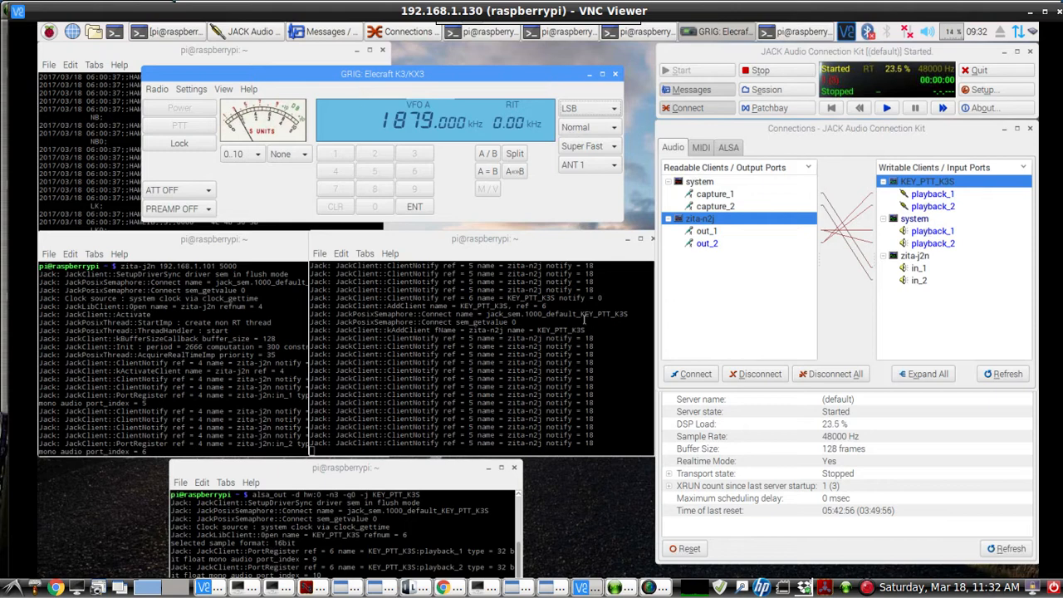
pyautogui.moveTo(904, 12)
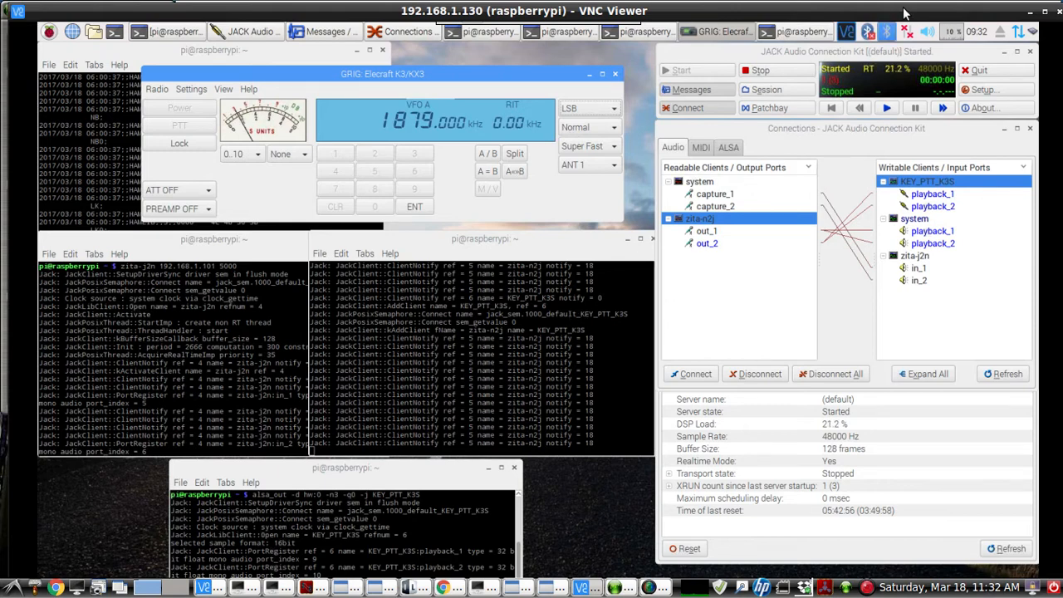